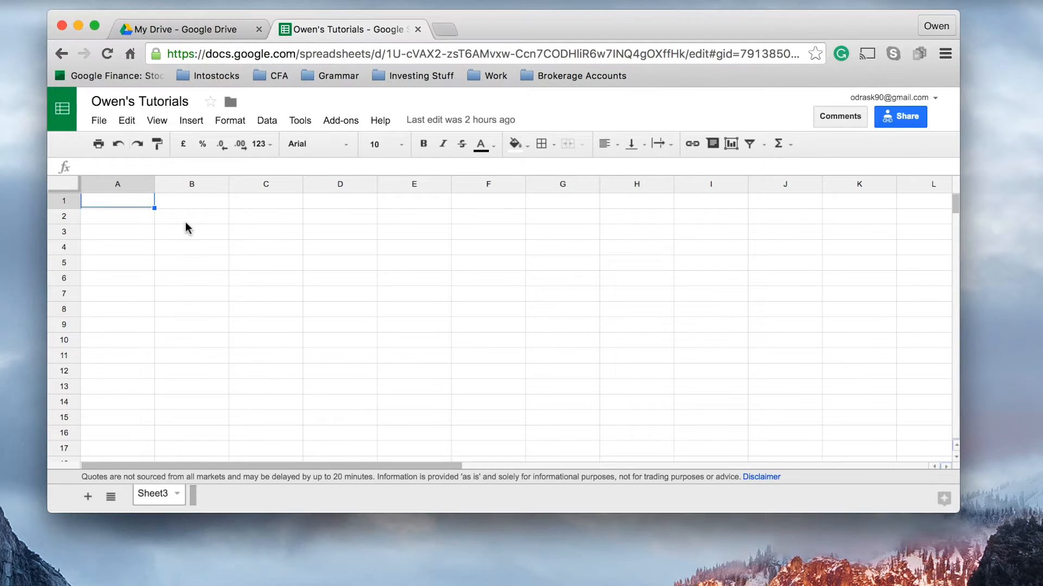
pyautogui.moveTo(189, 225)
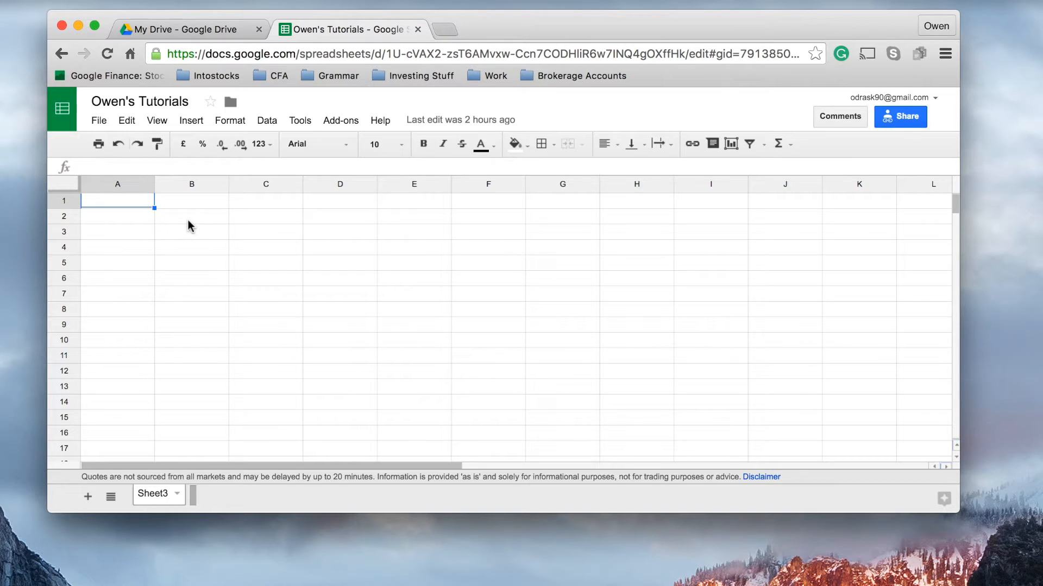
# - Enter the share price 5 in cell B1 of Sheet3
pyautogui.click(191, 216)
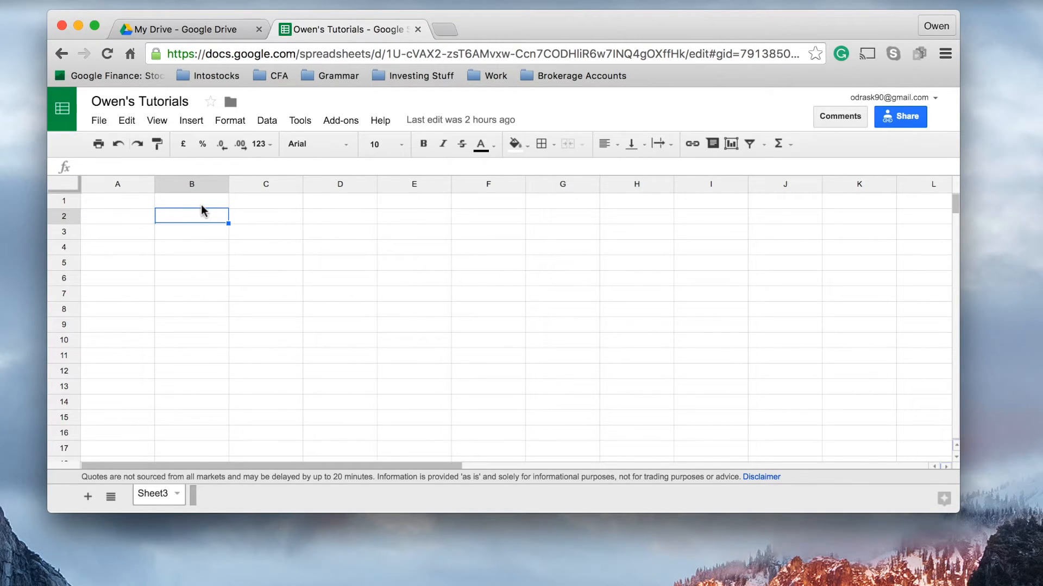
pyautogui.click(192, 200)
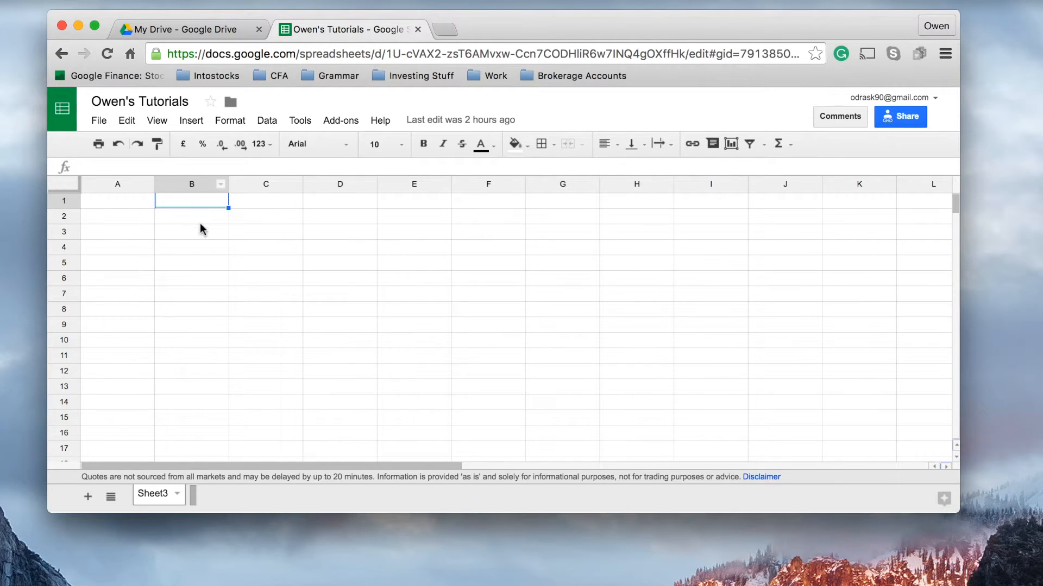
pyautogui.write('5')
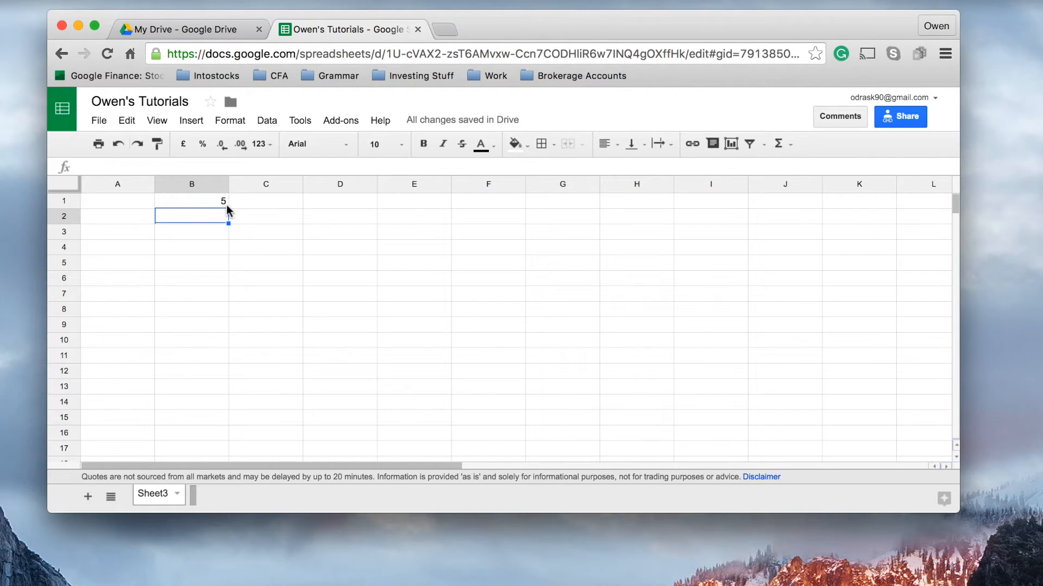
pyautogui.moveTo(229, 211)
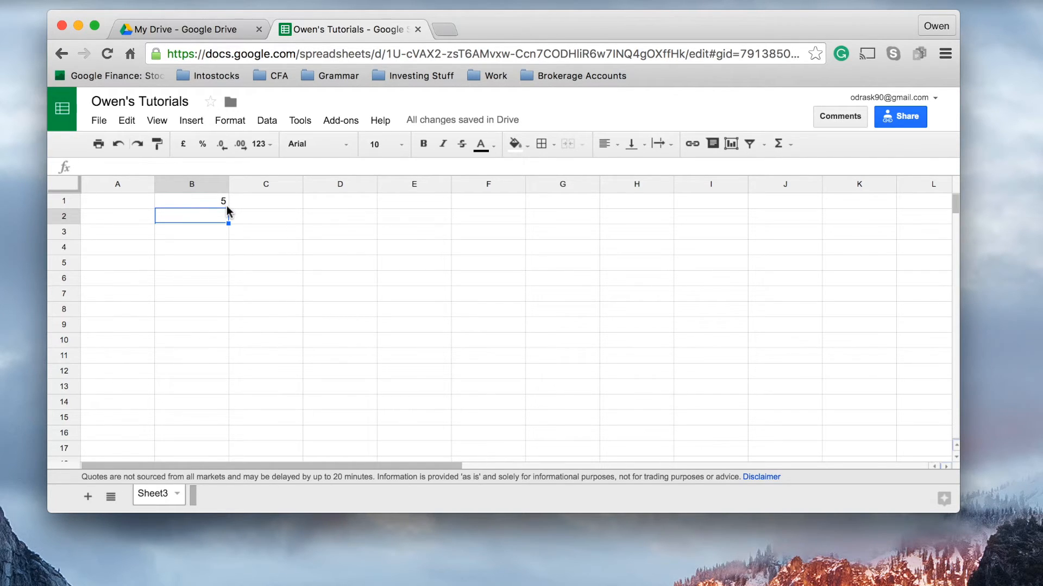
pyautogui.moveTo(210, 228)
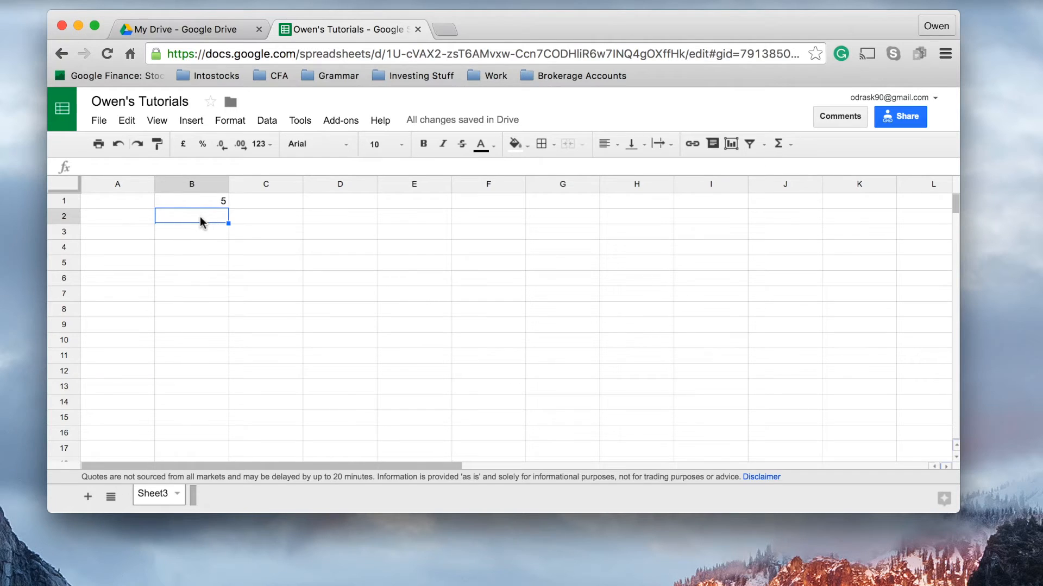
# - Start typing =if in cell B2 to begin the IF formula
pyautogui.write('=')
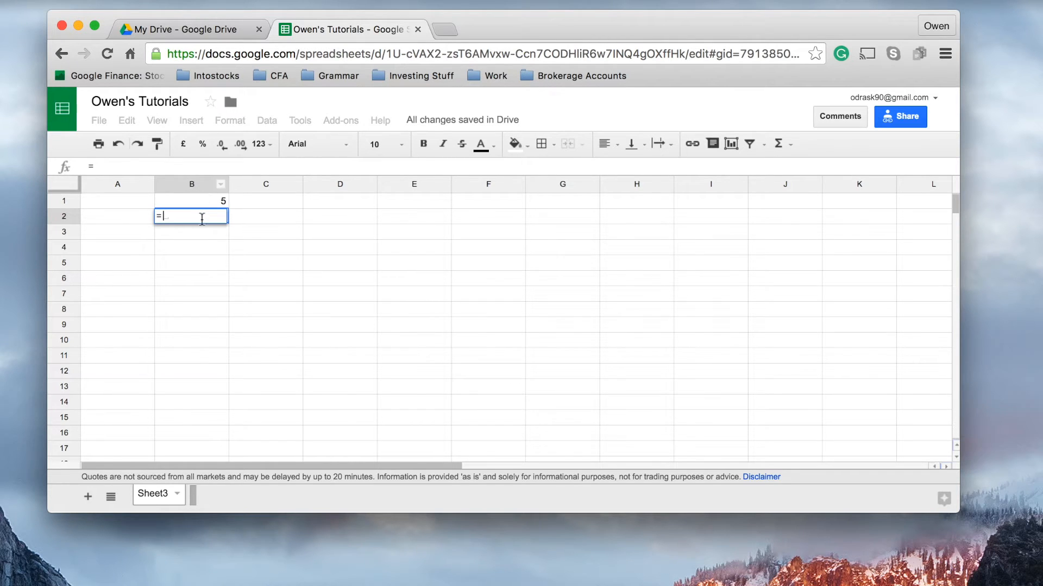
pyautogui.moveTo(215, 228)
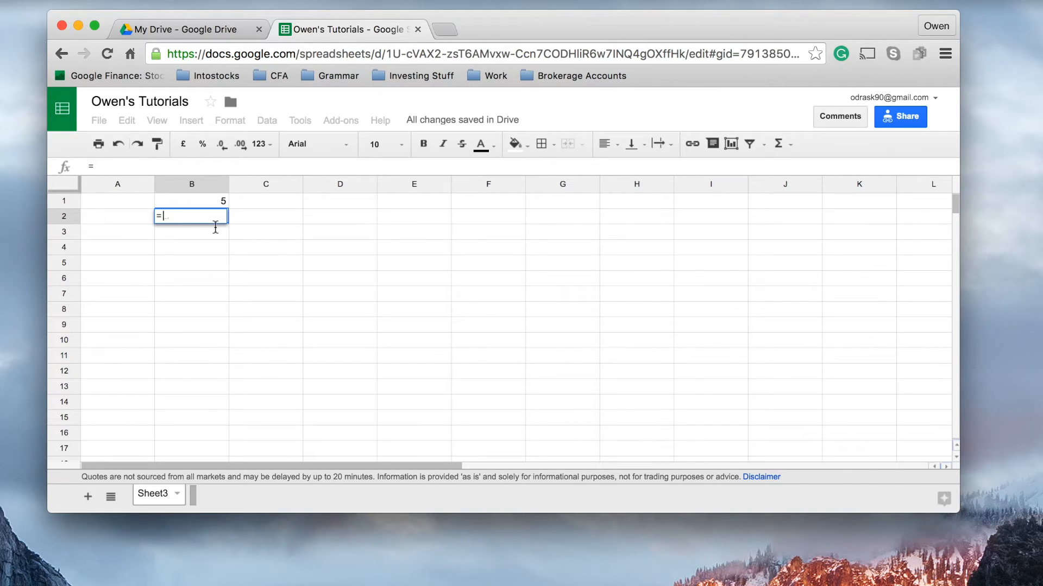
pyautogui.write('if')
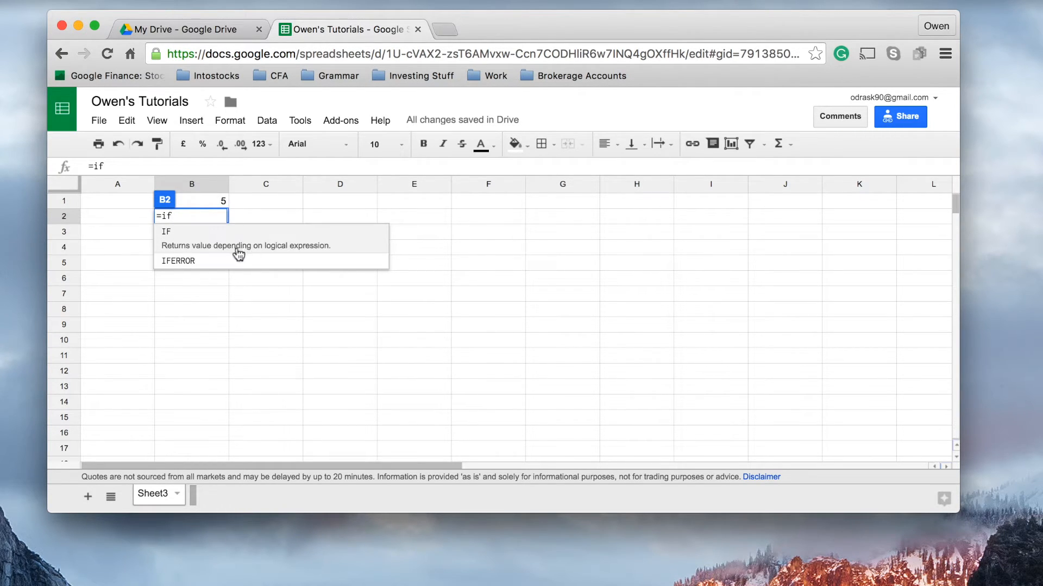
pyautogui.moveTo(313, 258)
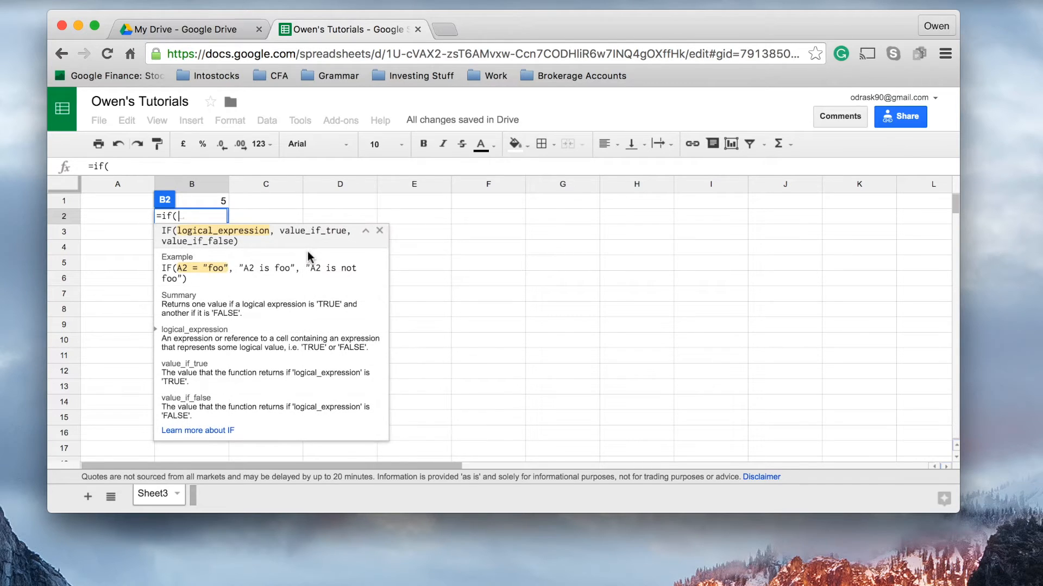
pyautogui.moveTo(284, 254)
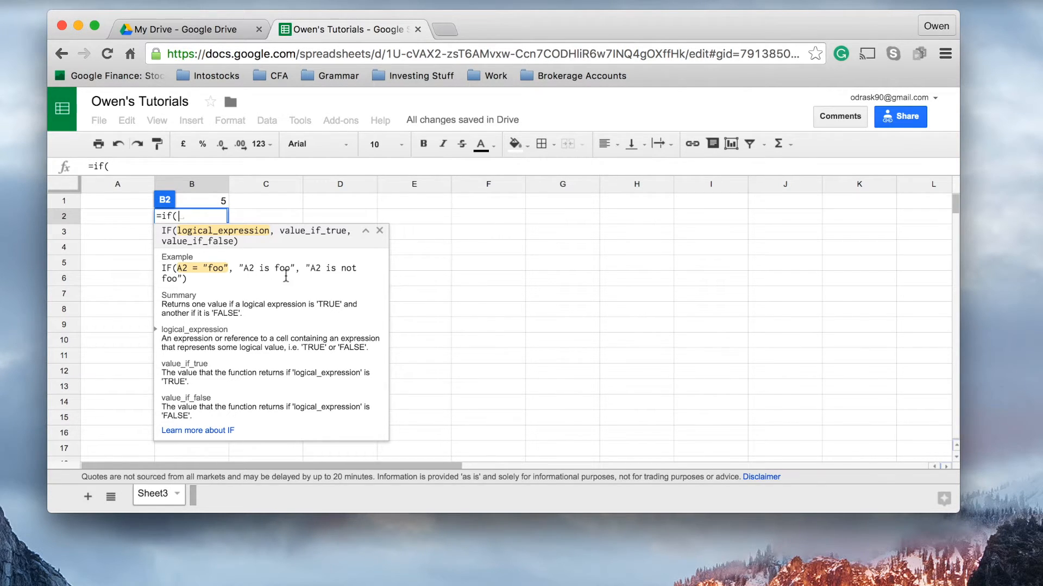
pyautogui.moveTo(317, 275)
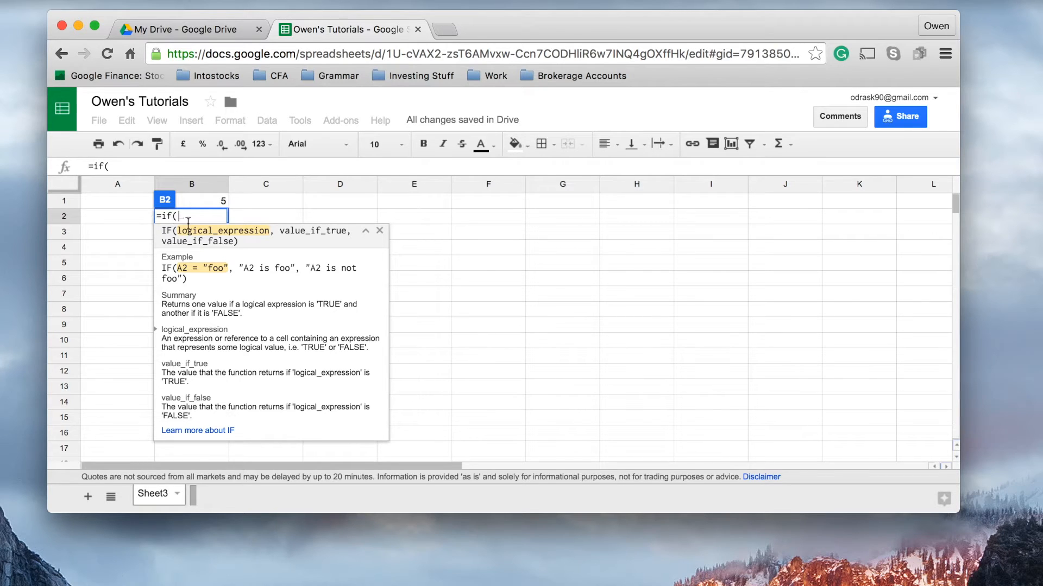
pyautogui.moveTo(207, 206)
pyautogui.write('B1')
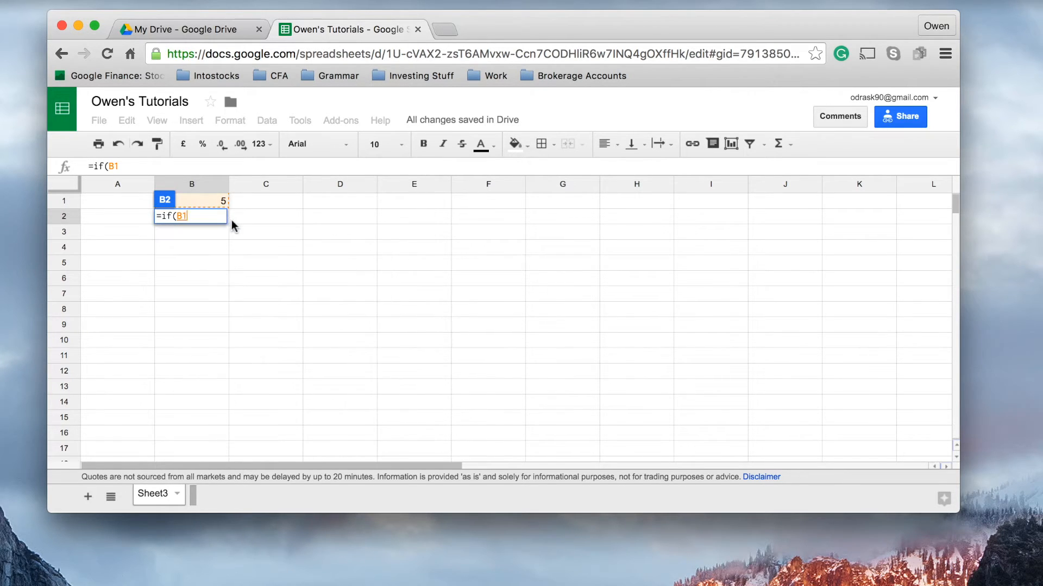
# - Finish B2's IF formula testing B1=5, returning "yes" or "No"
pyautogui.write('=')
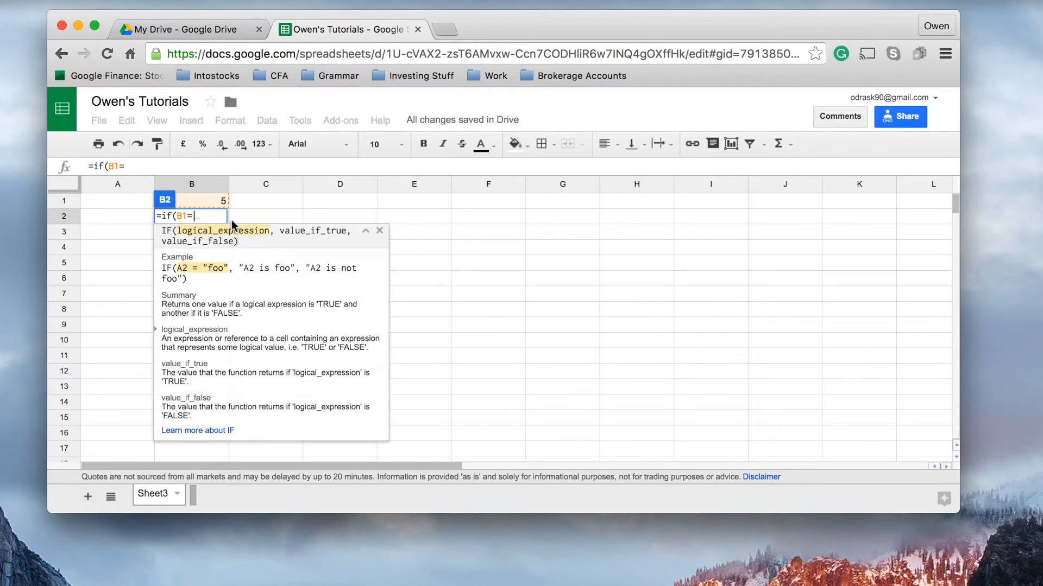
pyautogui.write('5')
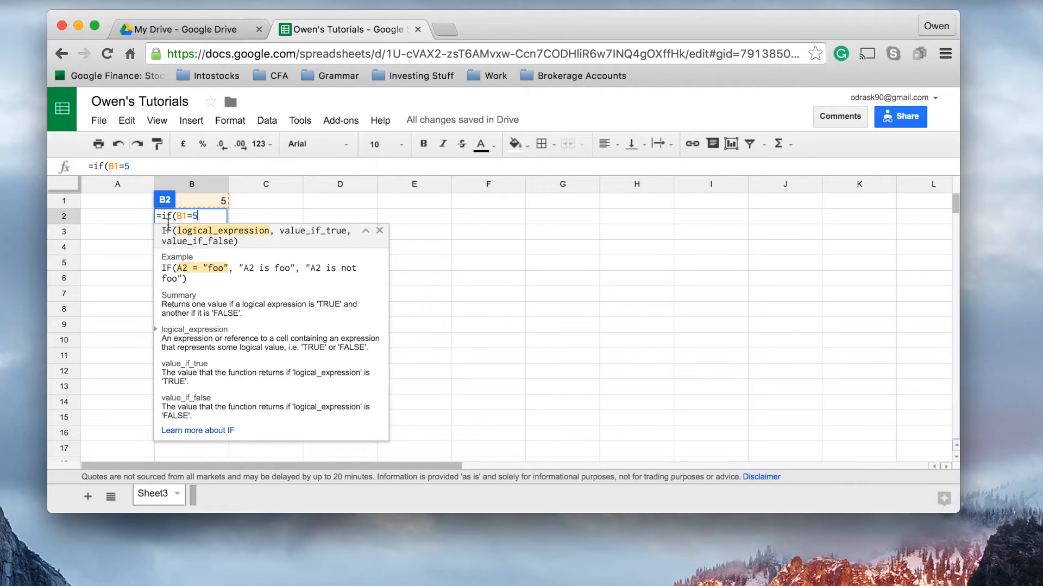
pyautogui.moveTo(216, 206)
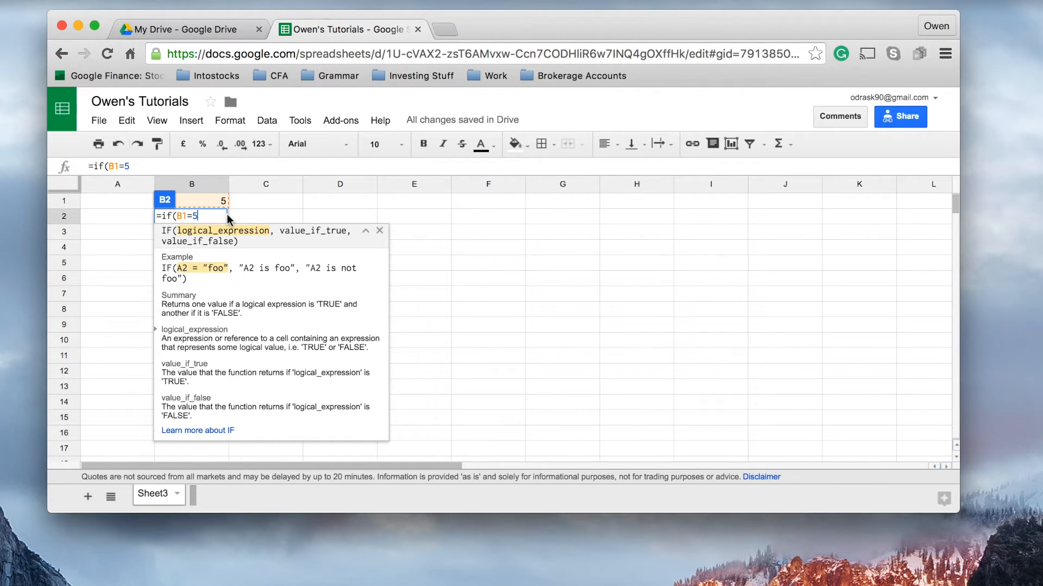
pyautogui.write(',')
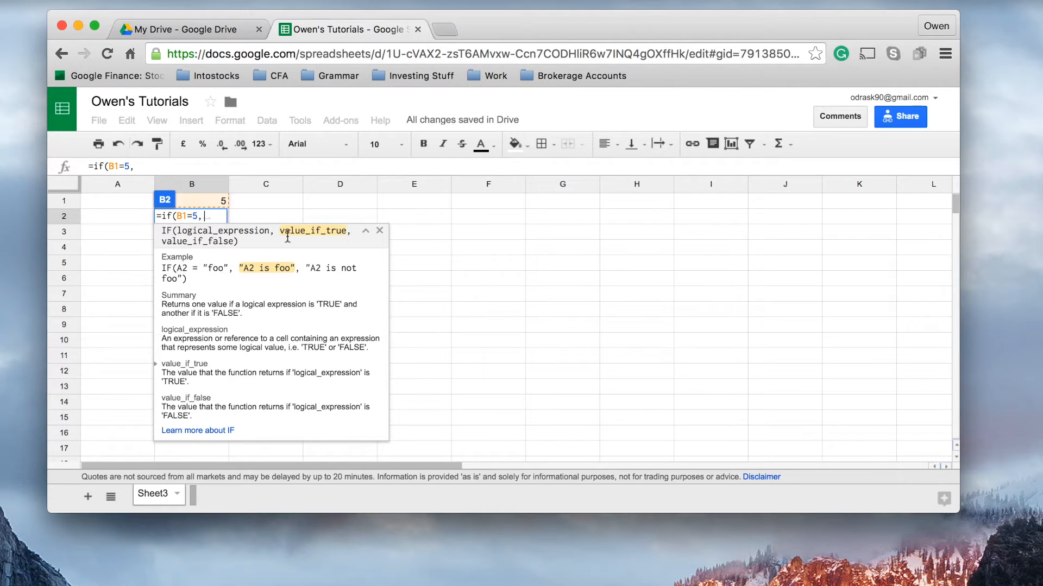
pyautogui.moveTo(296, 241)
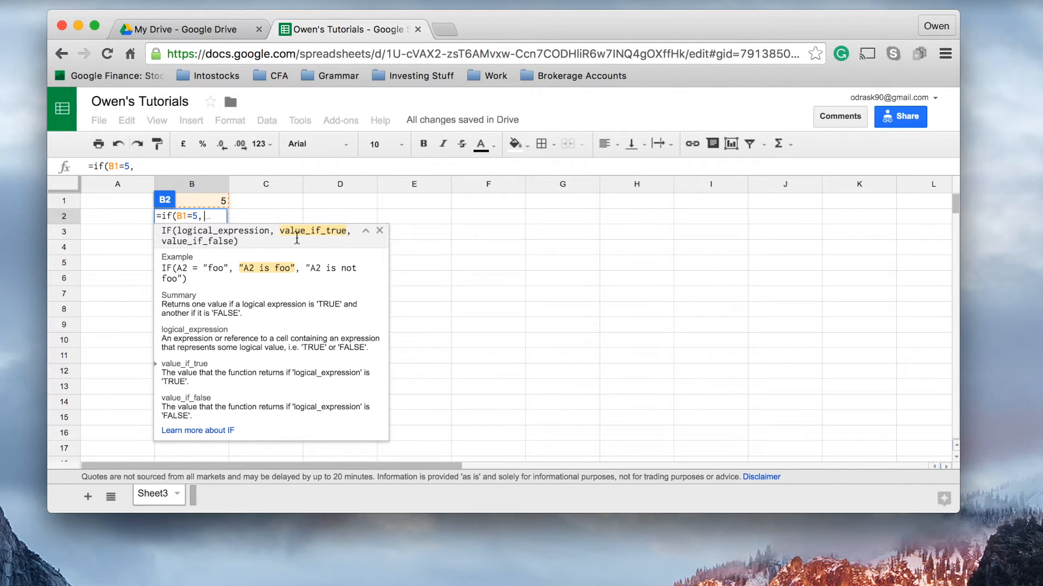
pyautogui.write('"')
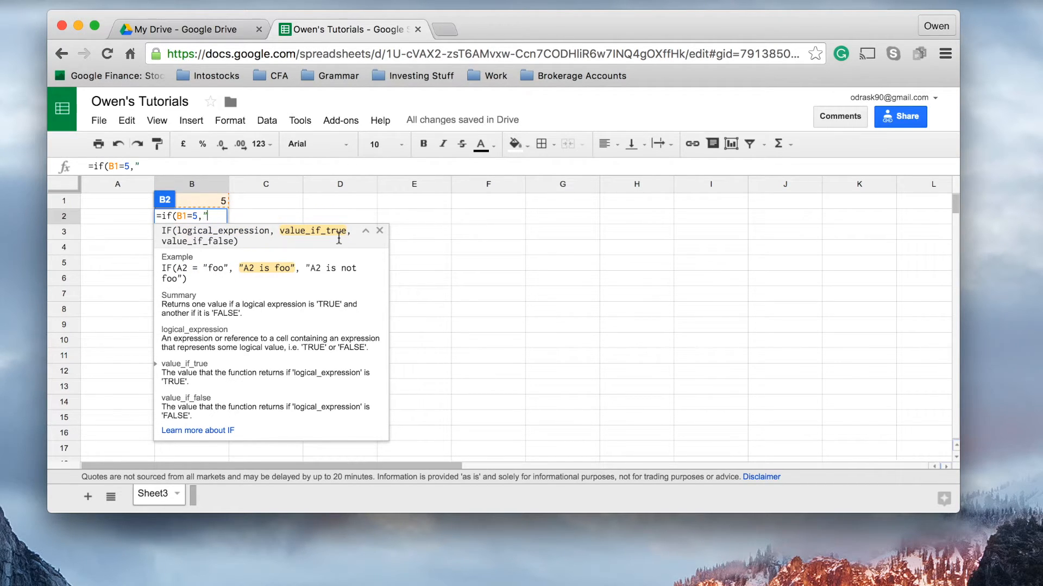
pyautogui.write('yes')
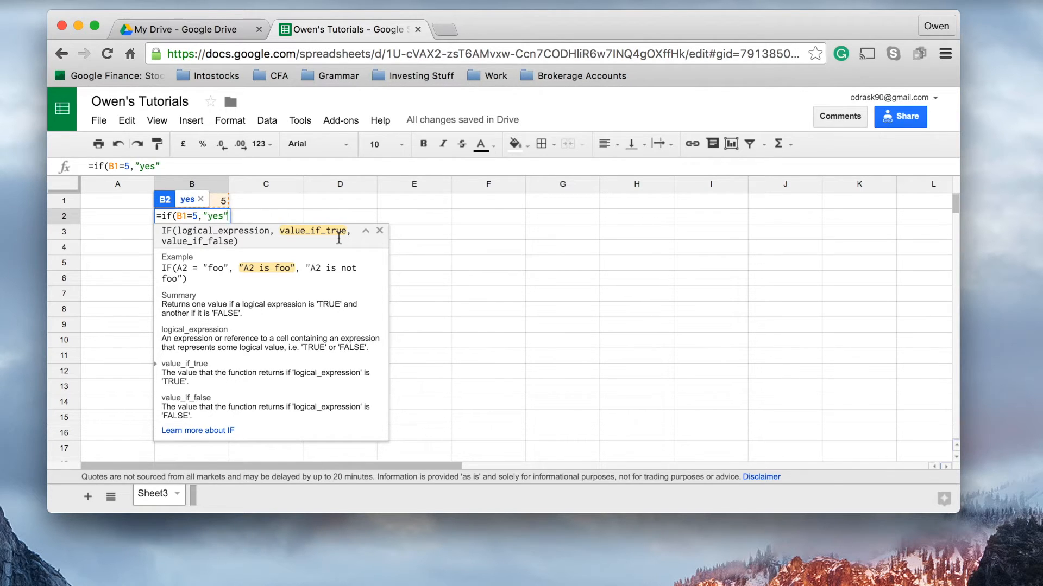
pyautogui.write(',')
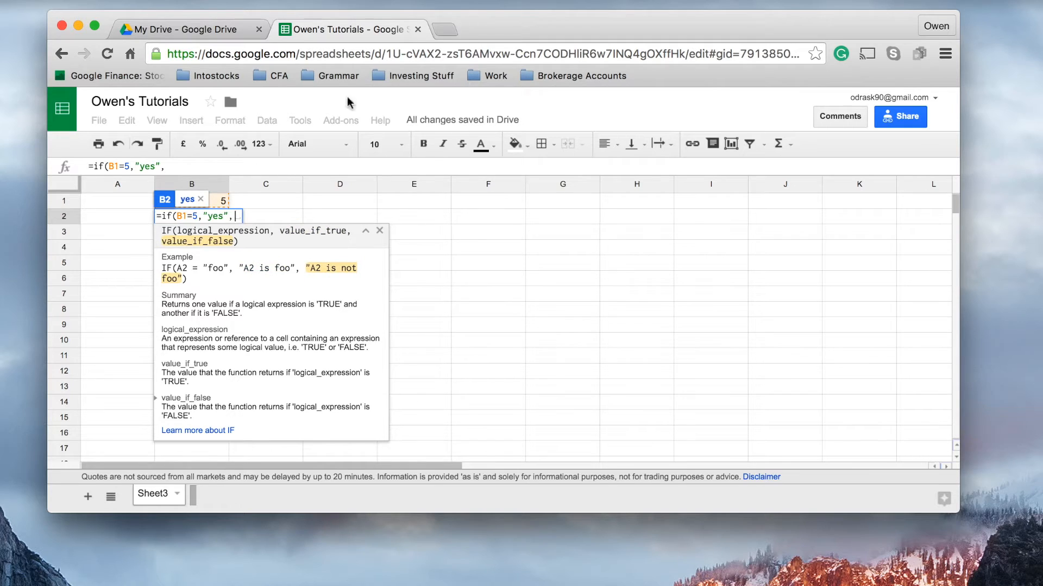
pyautogui.moveTo(241, 249)
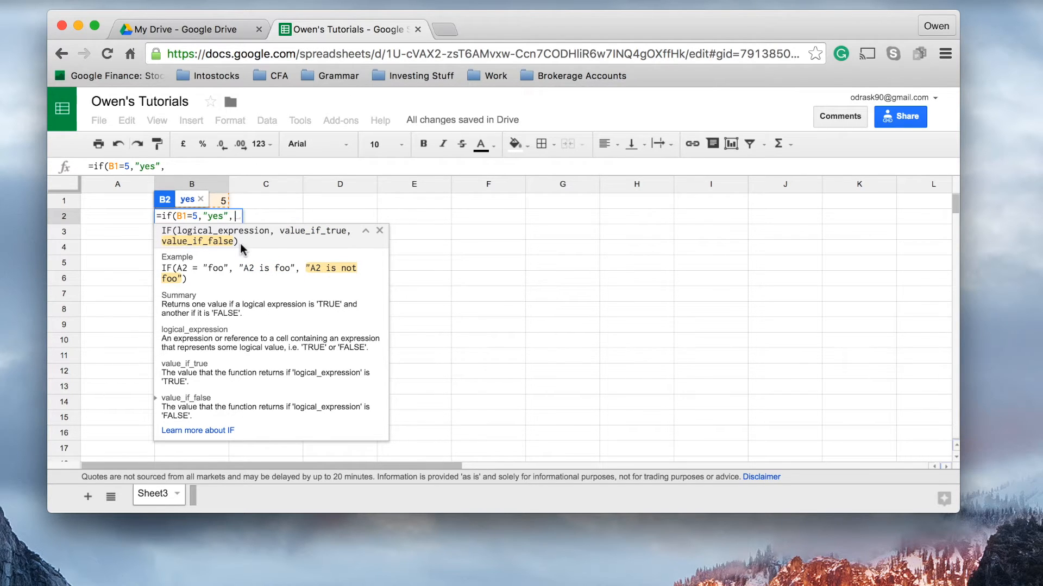
pyautogui.write('"No')
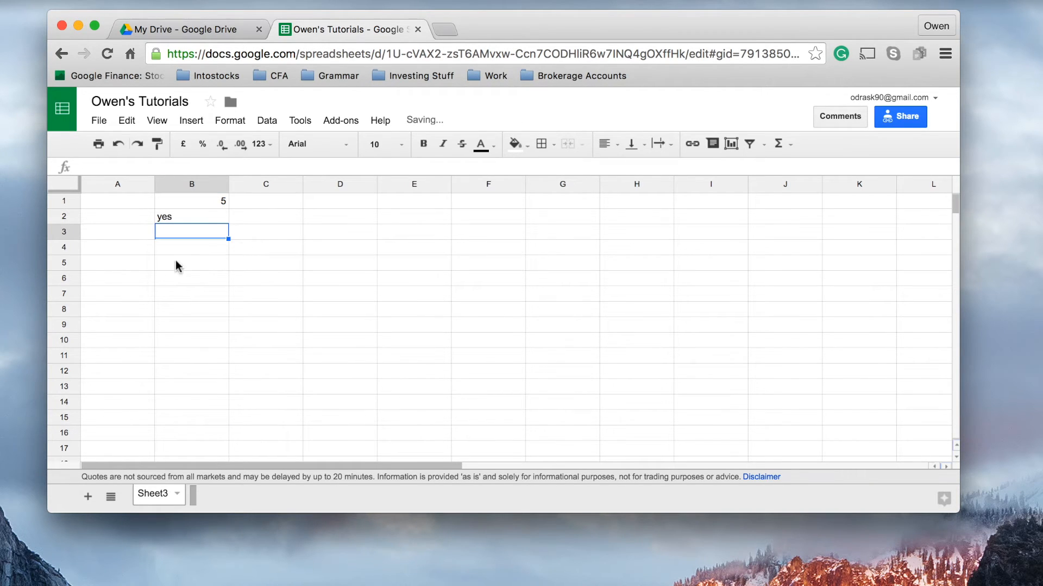
pyautogui.click(192, 216)
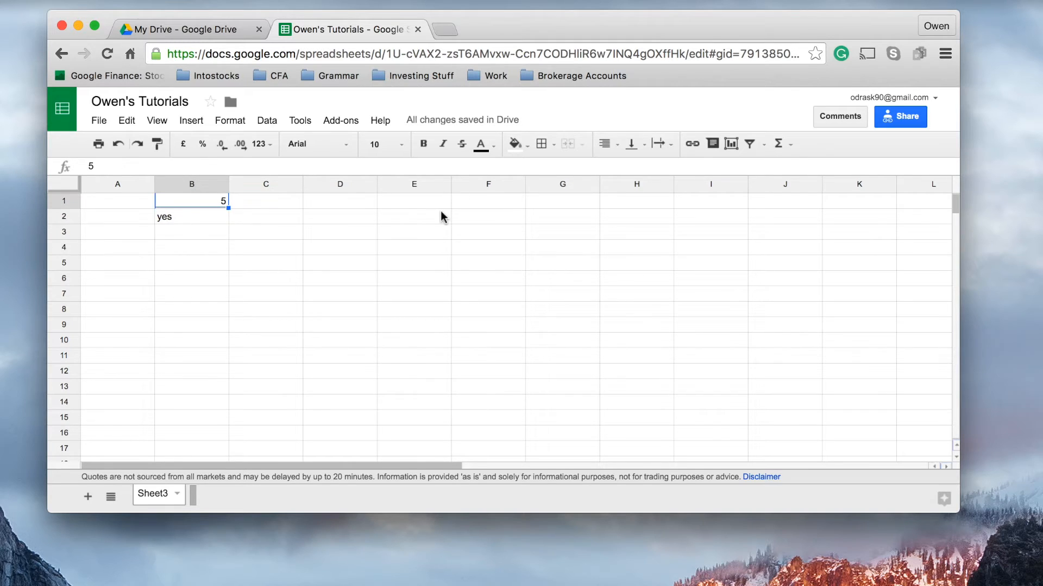
pyautogui.write('4')
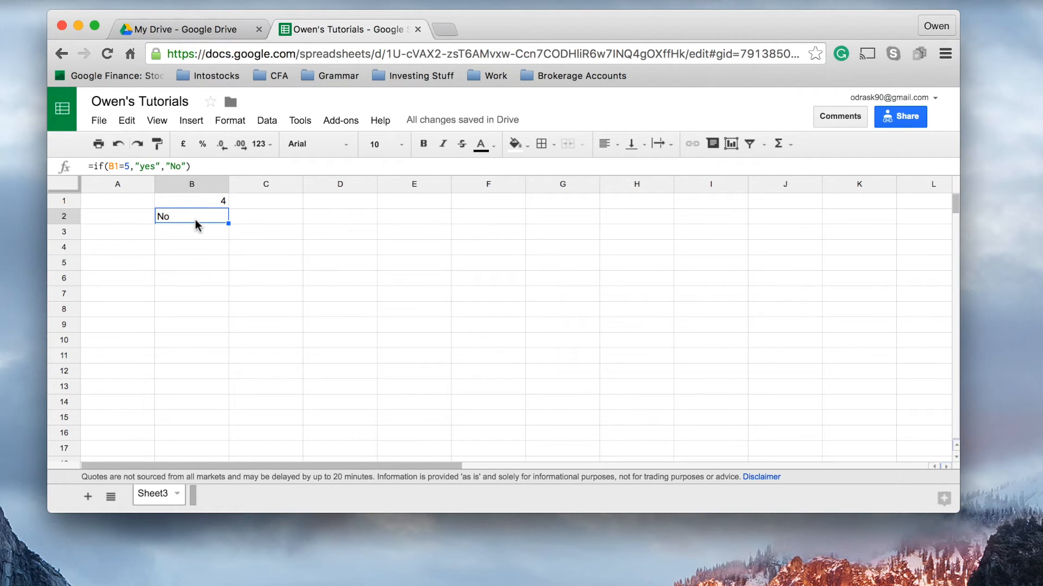
pyautogui.moveTo(192, 223)
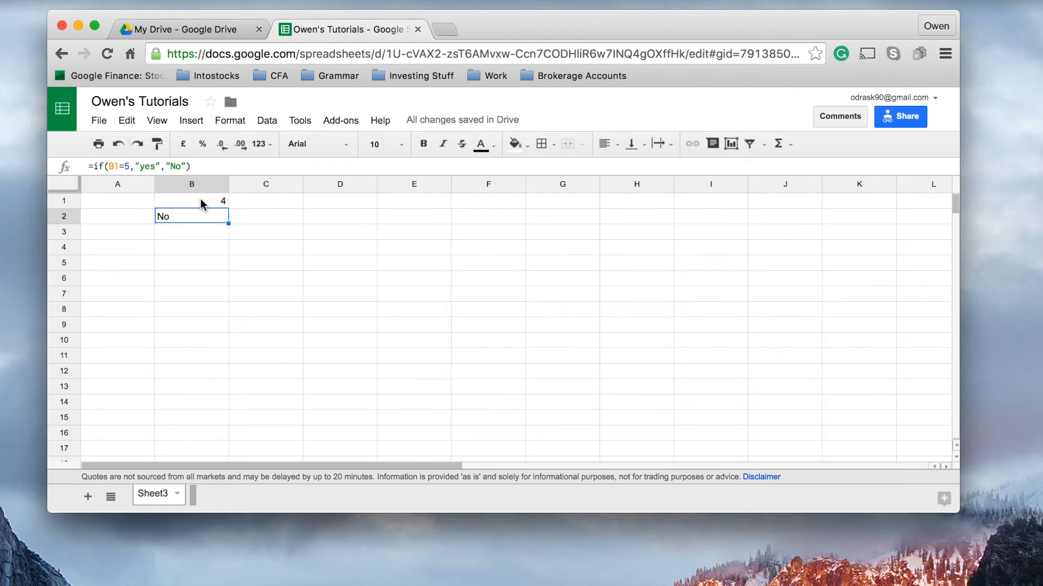
pyautogui.moveTo(203, 208)
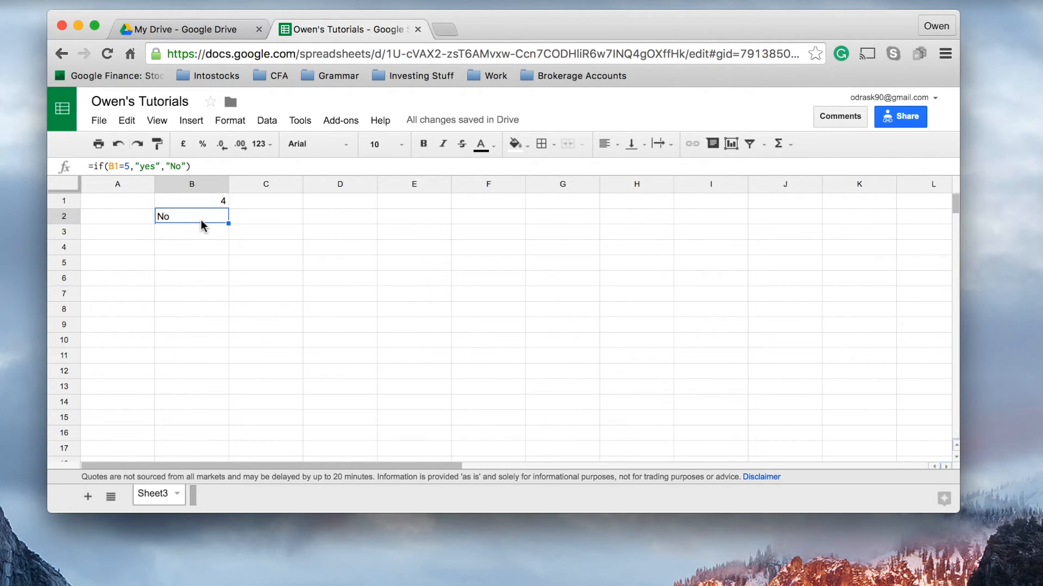
# - Change the share price in B1 to 40
pyautogui.click(265, 200)
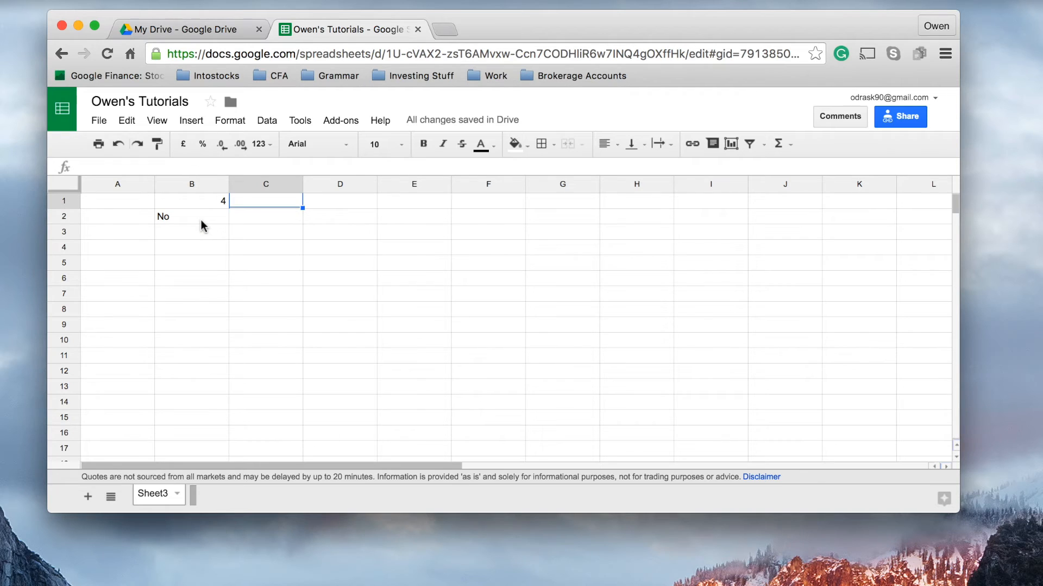
pyautogui.click(192, 201)
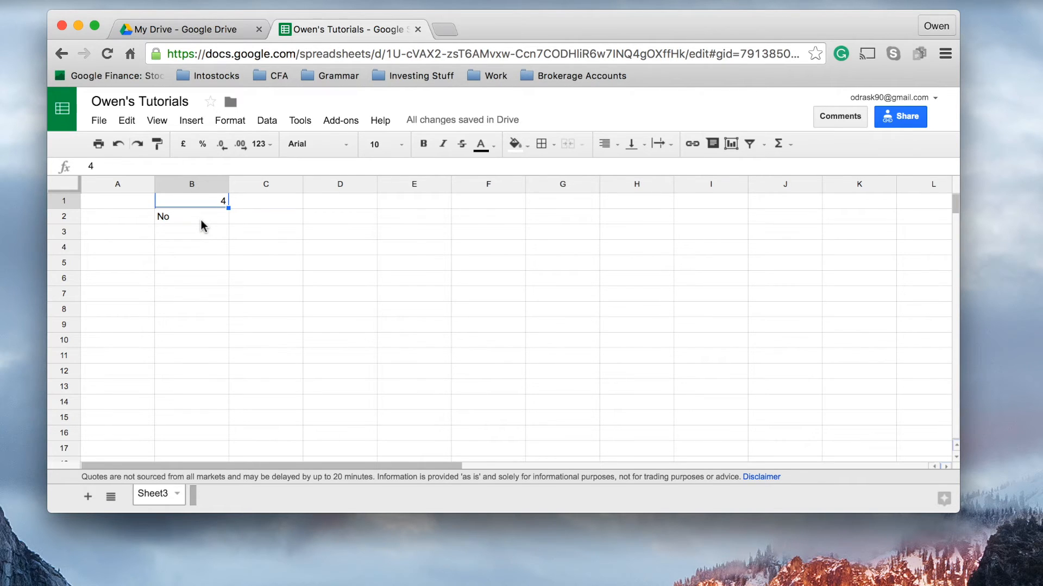
pyautogui.write('0')
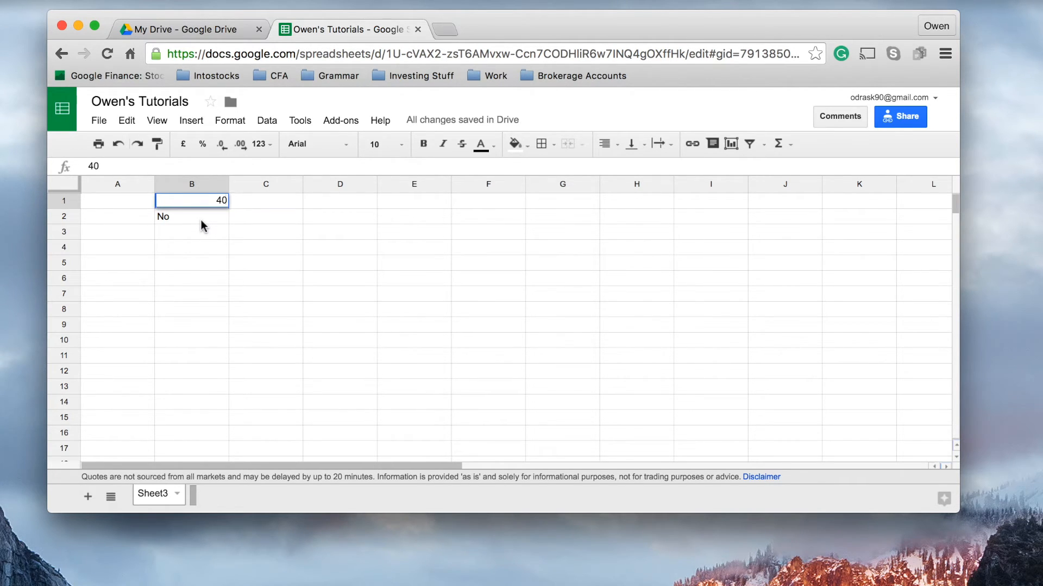
# - Edit B2's formula to test for 40 and return "buy"
pyautogui.click(191, 217)
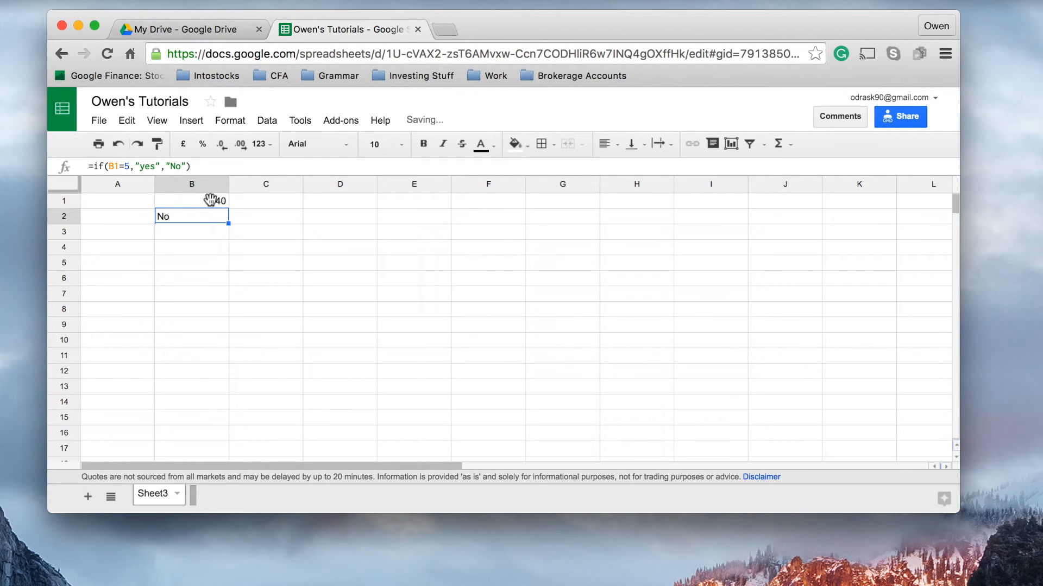
pyautogui.doubleClick(192, 215)
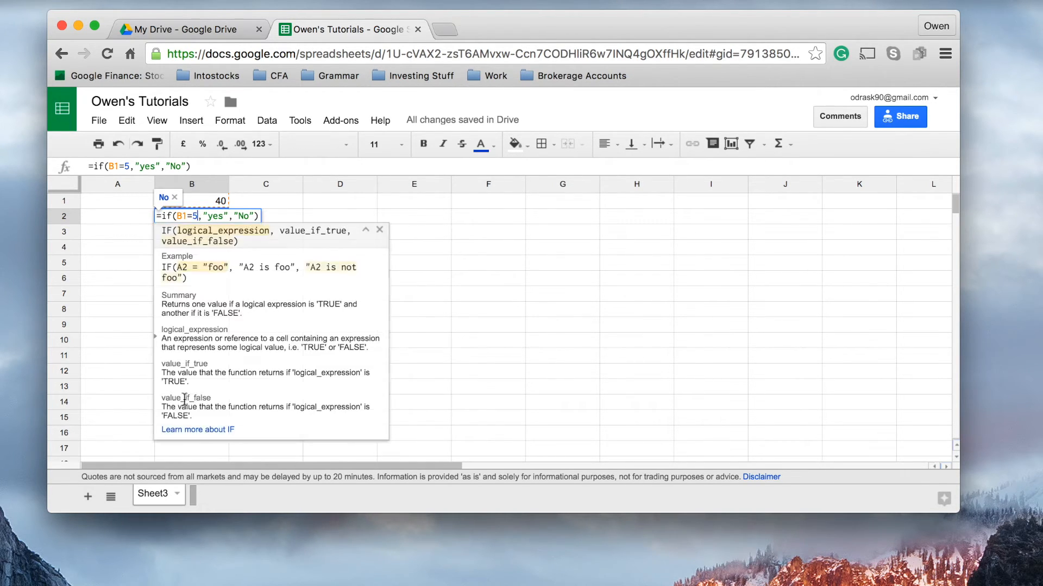
pyautogui.write('40')
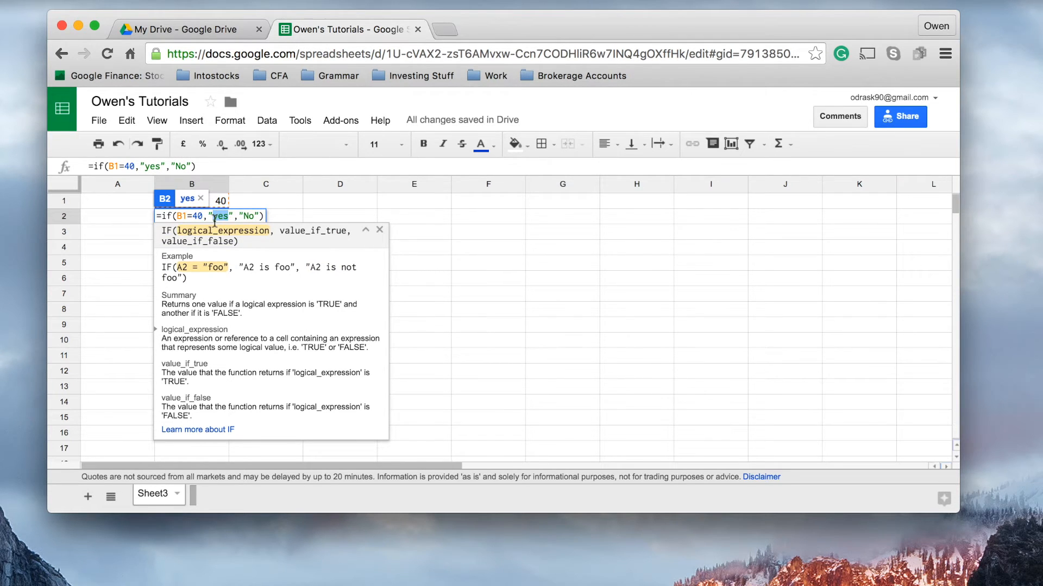
pyautogui.write('bu')
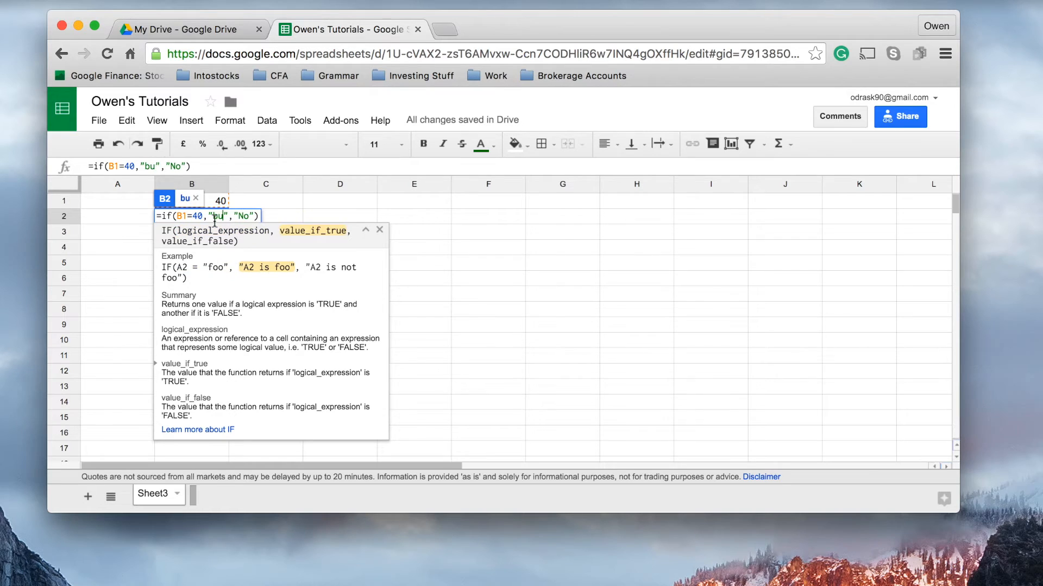
pyautogui.write('y')
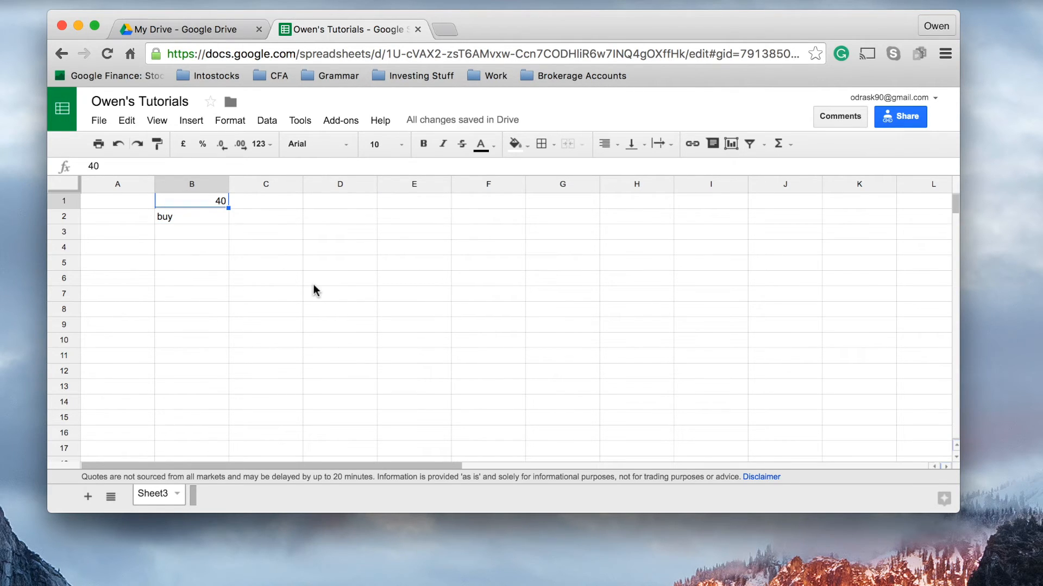
# - Delete the contents of B1 and B2, leaving an accidental "=" in B1
pyautogui.write('39')
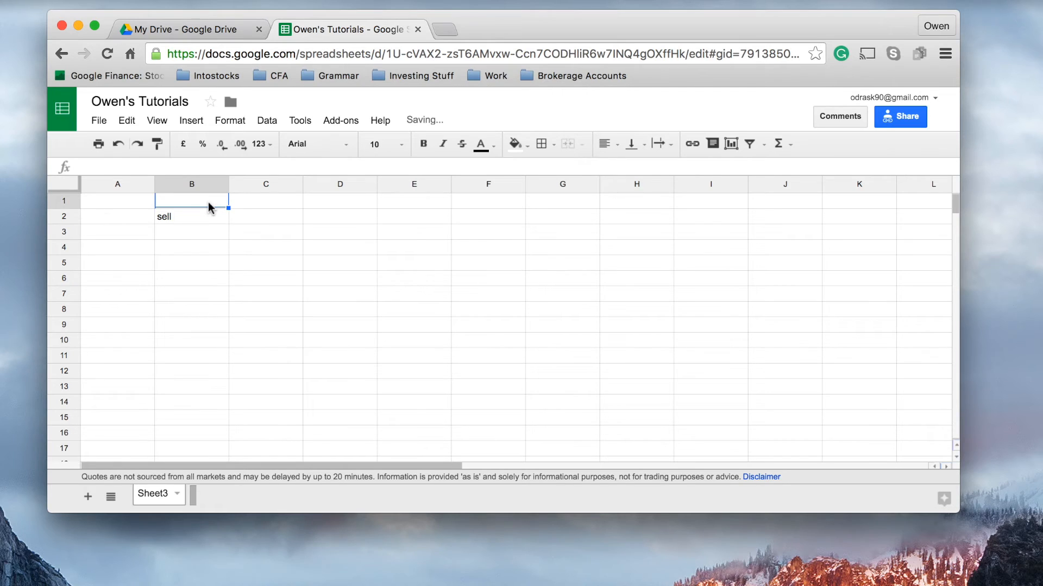
pyautogui.press('Delete')
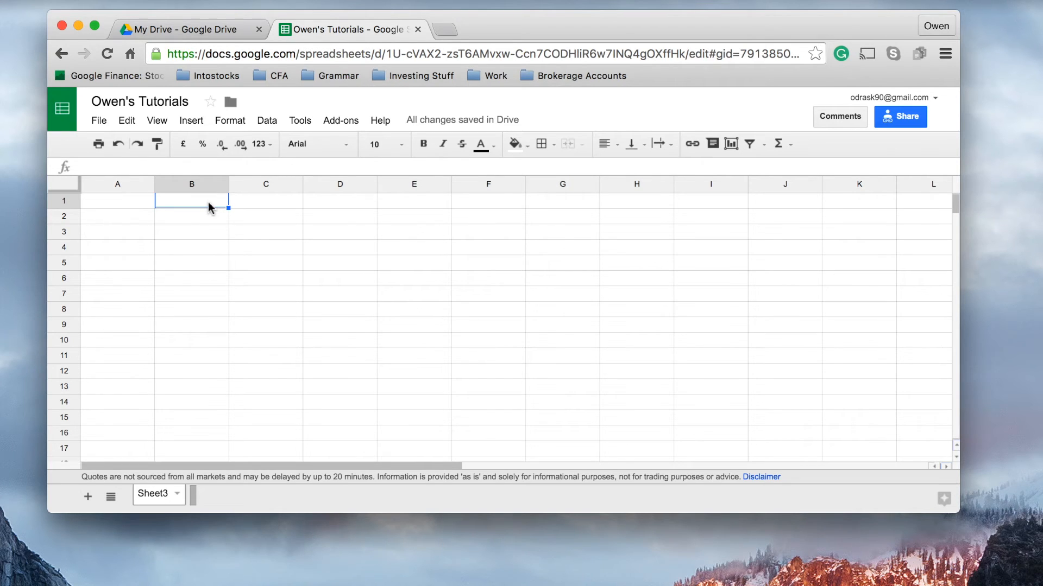
pyautogui.write('=')
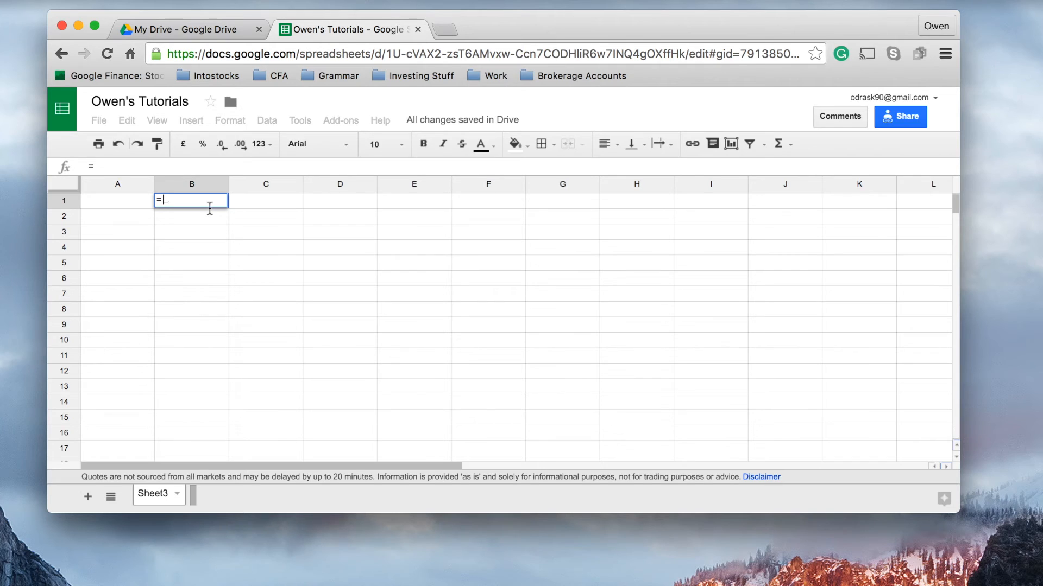
# - Cancel the stray entry, put 40 back in B1, and begin =if( in B2
pyautogui.press('Escape')
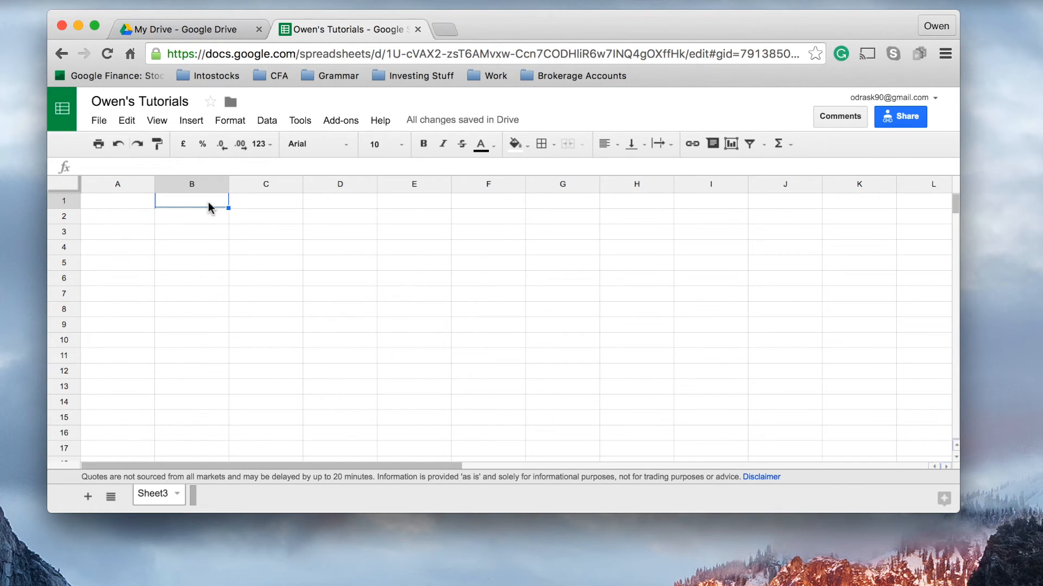
pyautogui.write('40')
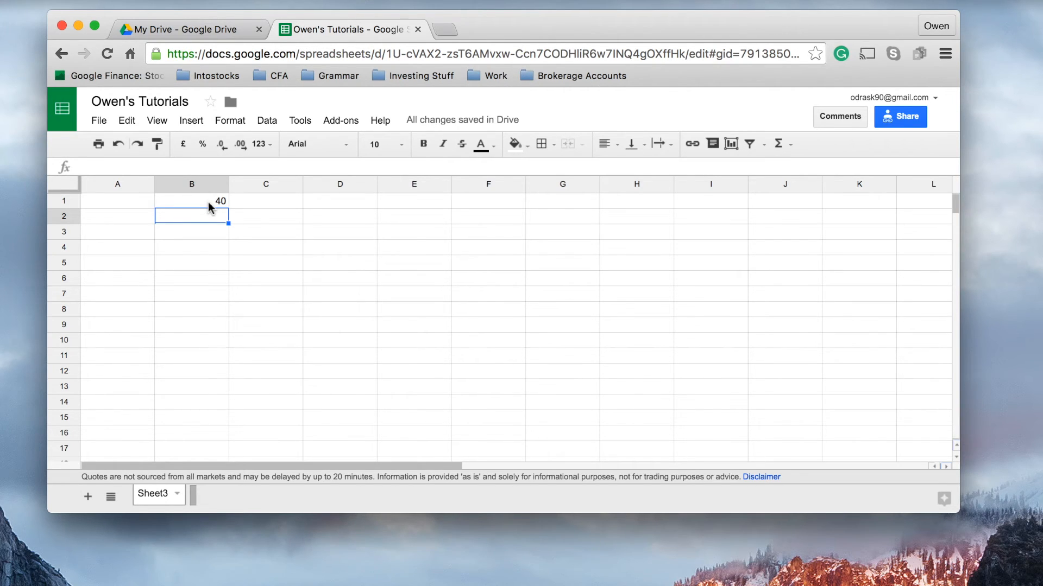
pyautogui.write('=')
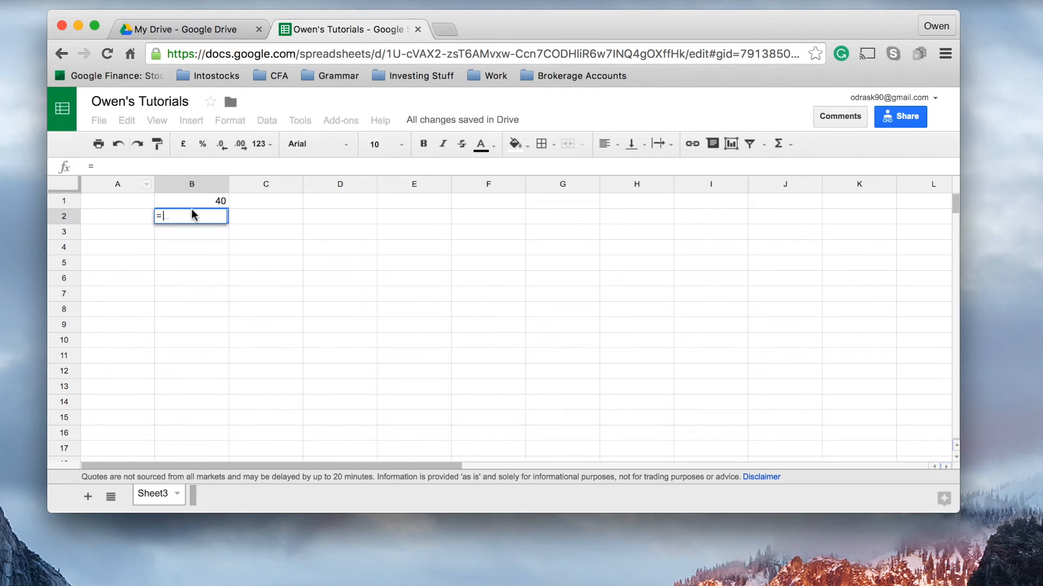
pyautogui.moveTo(225, 211)
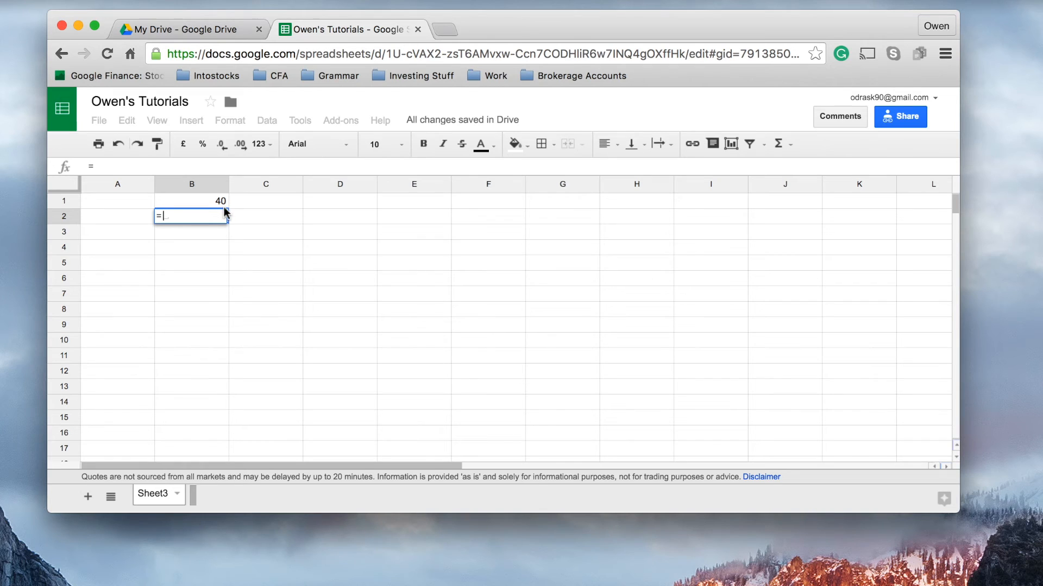
pyautogui.write('if(')
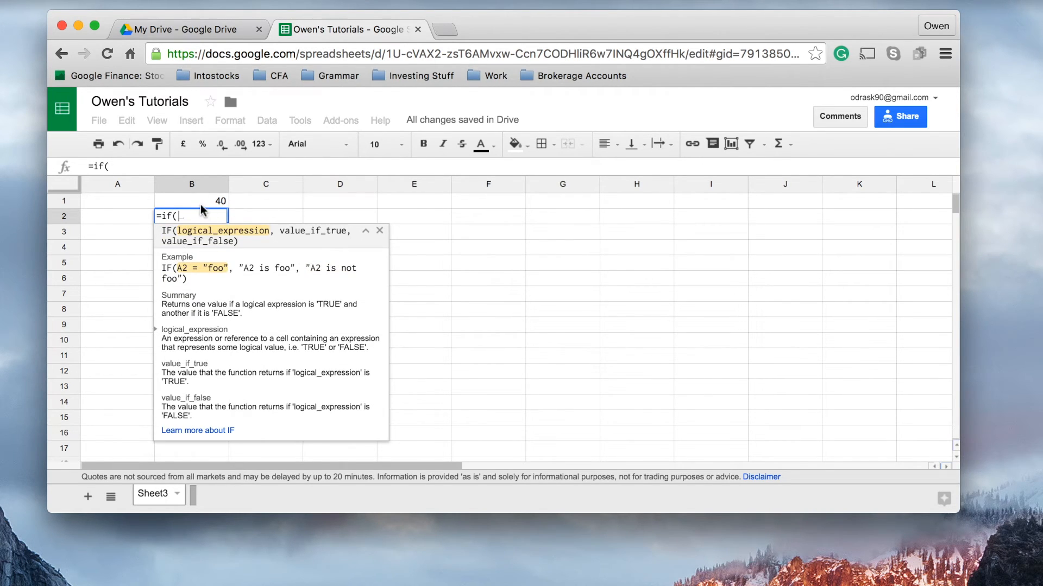
# - Complete B2's formula as =if(B1>40,"sell","buy")
pyautogui.click(192, 201)
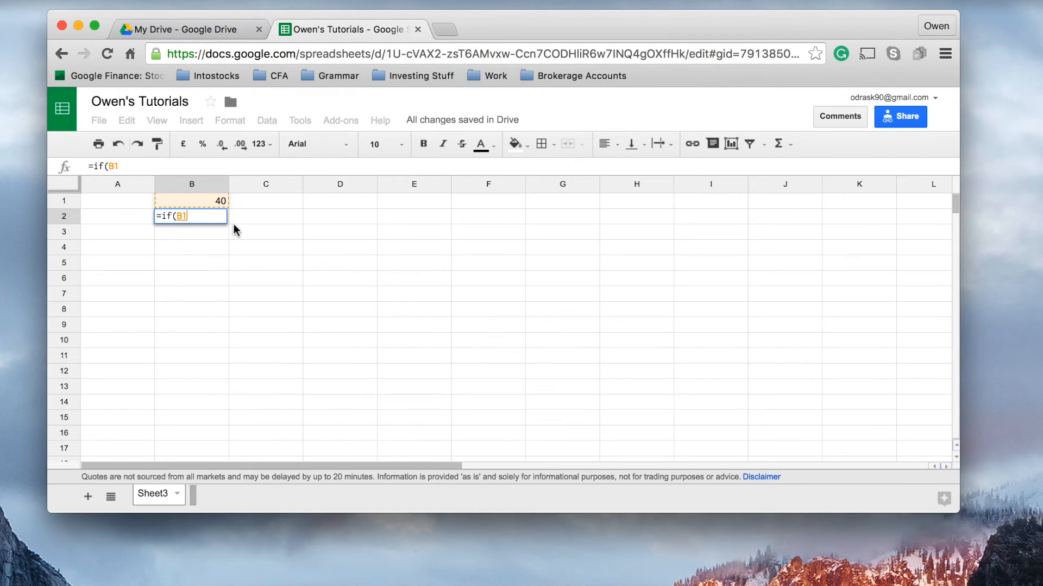
pyautogui.write('>')
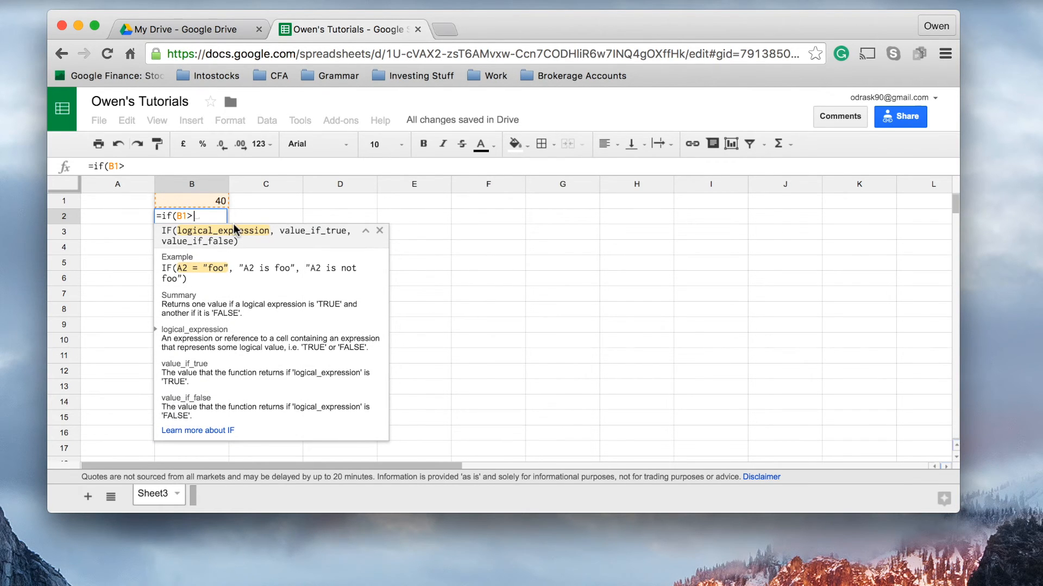
pyautogui.write('4')
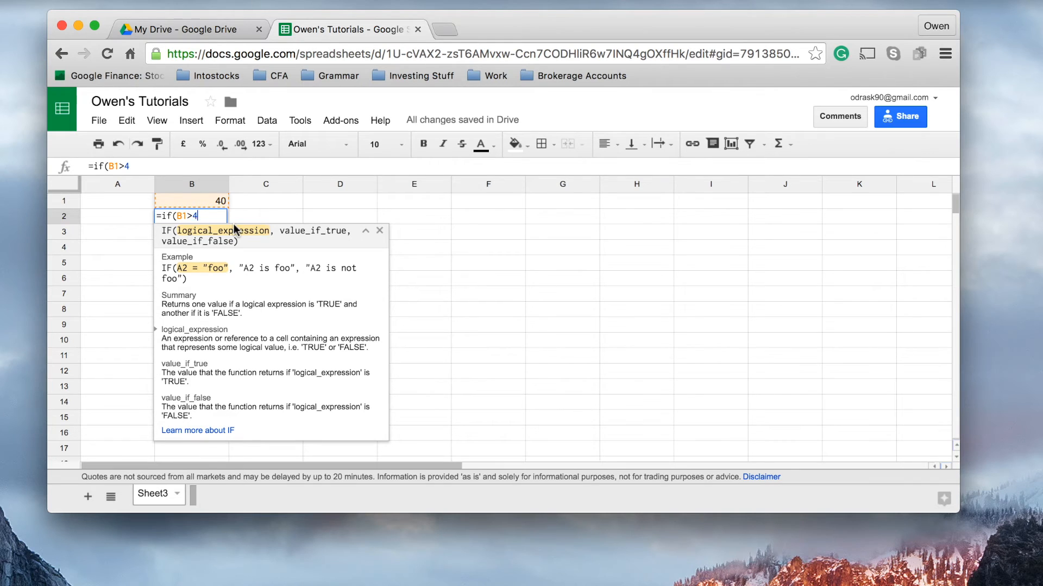
pyautogui.write('0,')
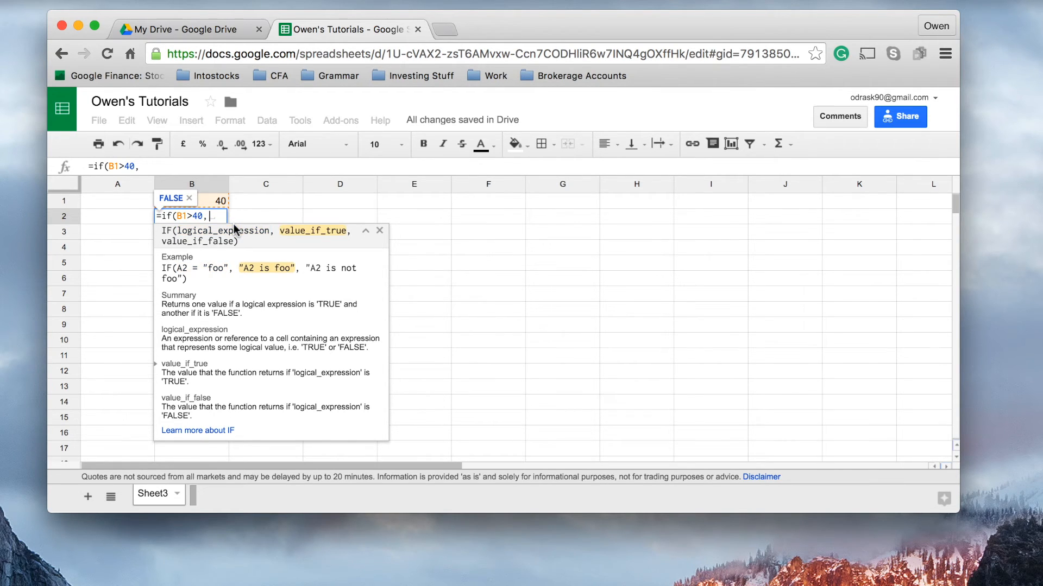
pyautogui.write('s')
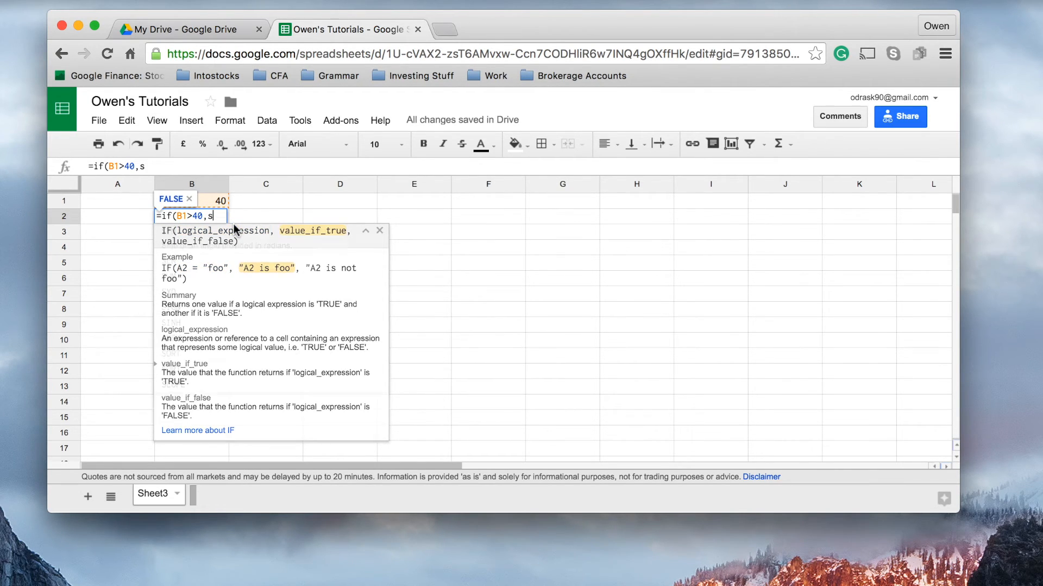
pyautogui.write('"')
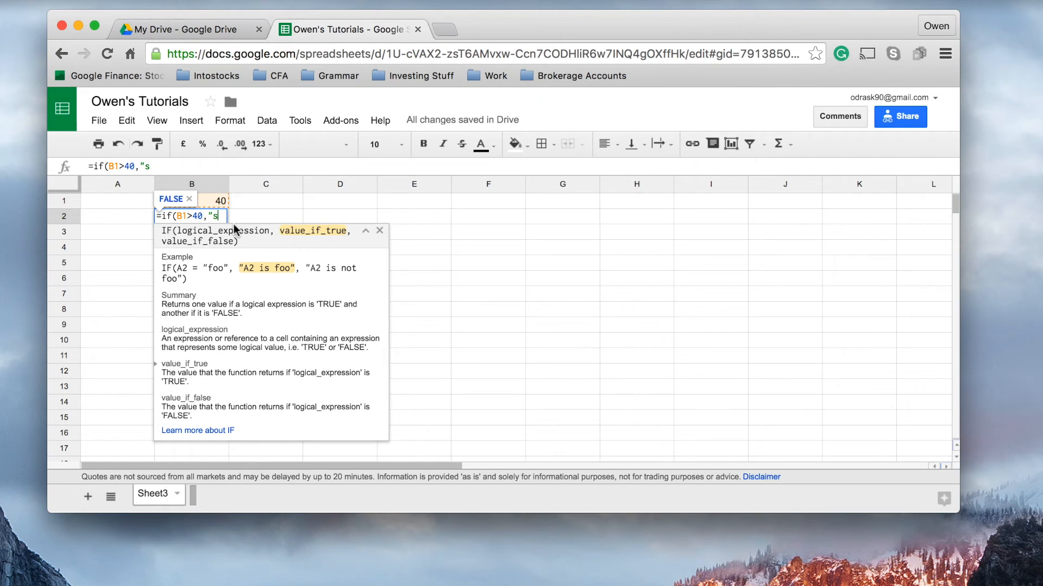
pyautogui.write('ell"')
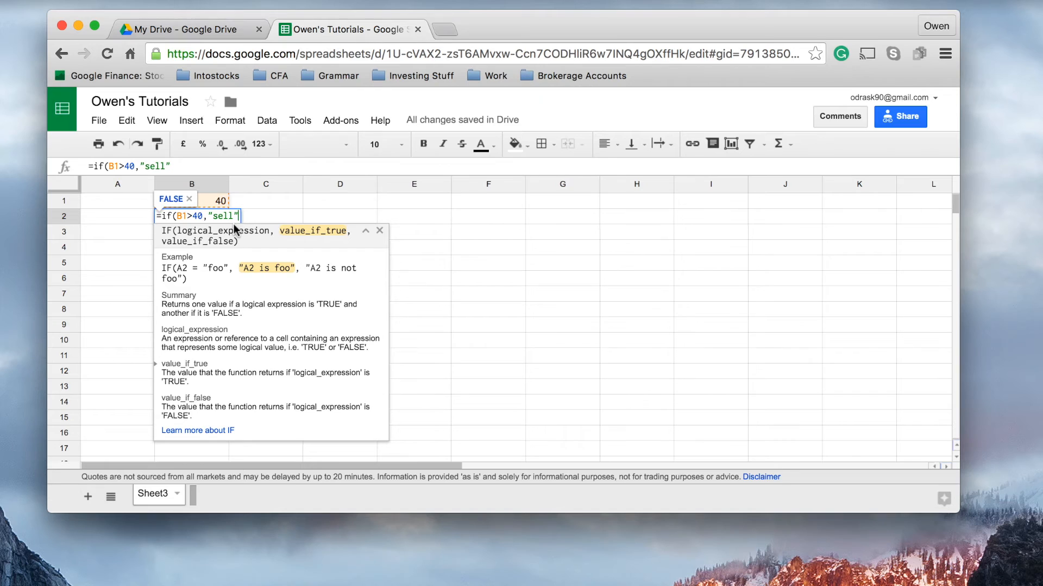
pyautogui.moveTo(183, 229)
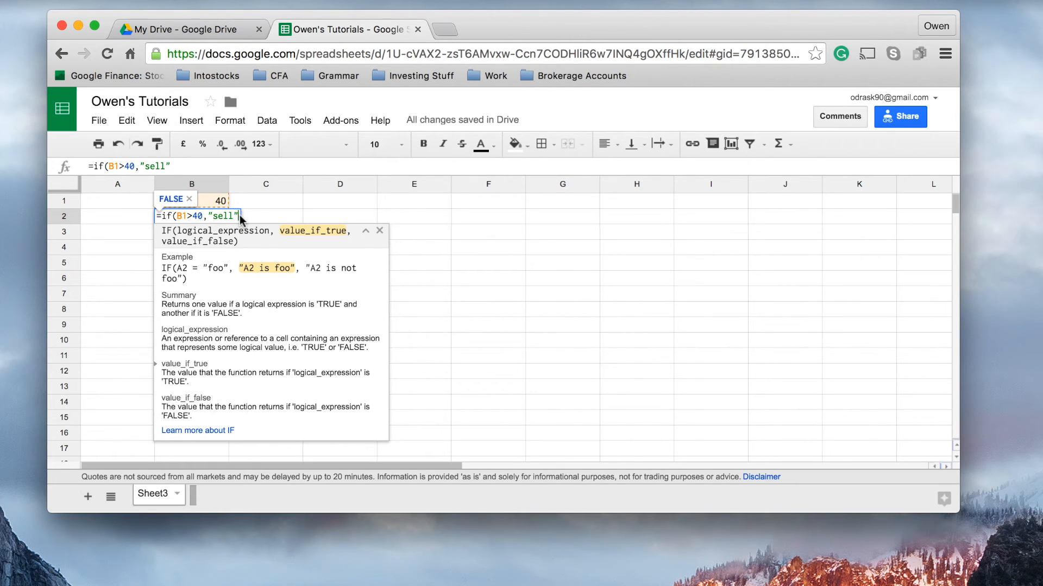
pyautogui.write(',"')
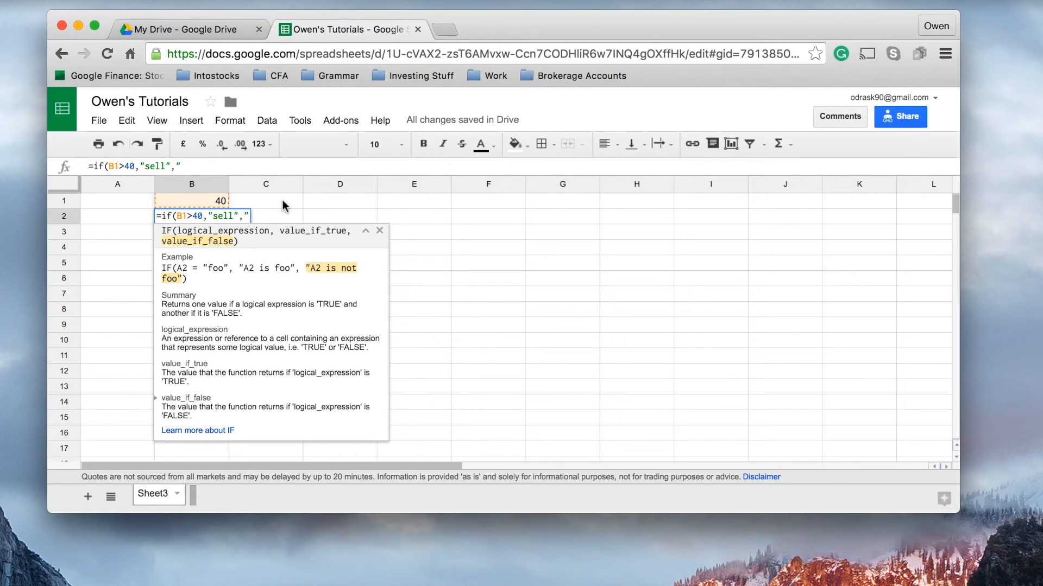
pyautogui.moveTo(223, 246)
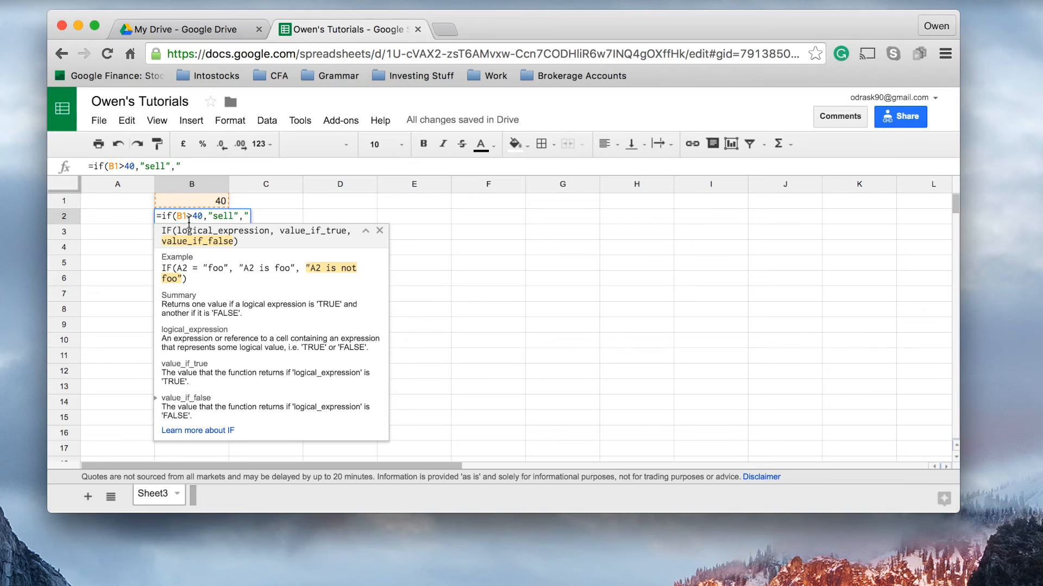
pyautogui.write('b')
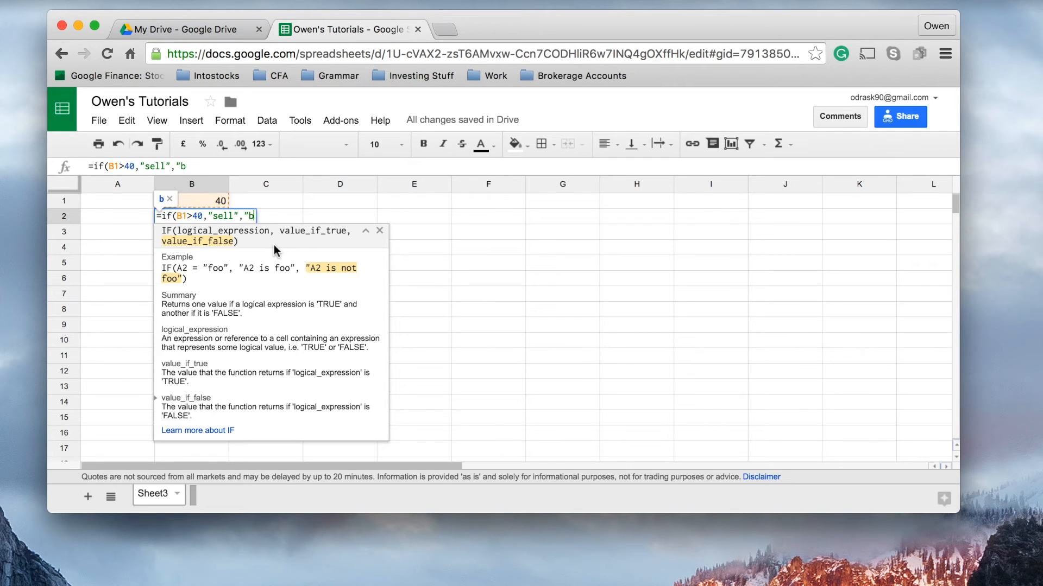
pyautogui.write('uy")')
pyautogui.click(191, 201)
pyautogui.write('39')
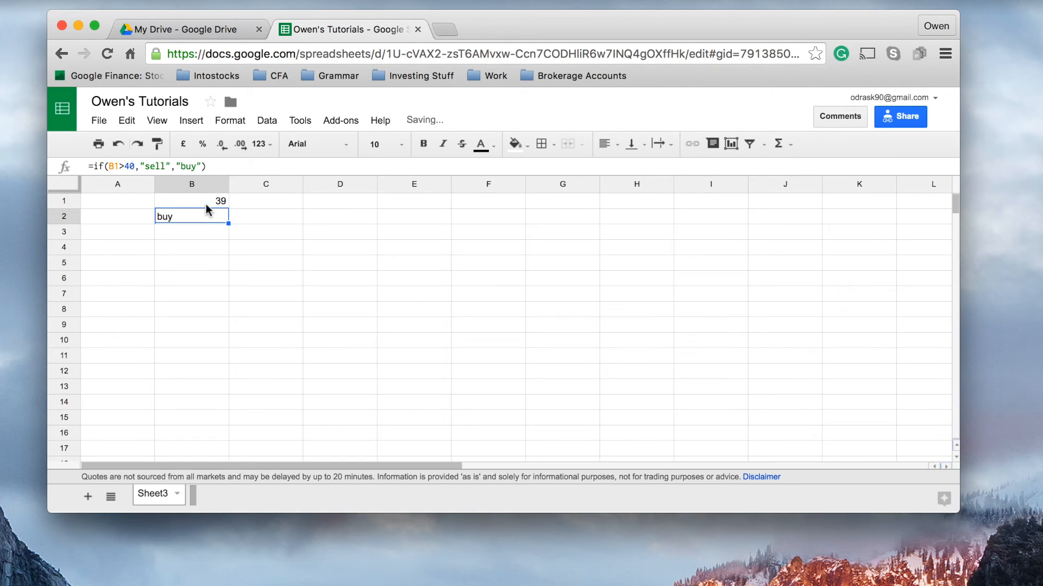
# - Raise the share price in B1 to 1000 so B2 returns sell
pyautogui.write('-1')
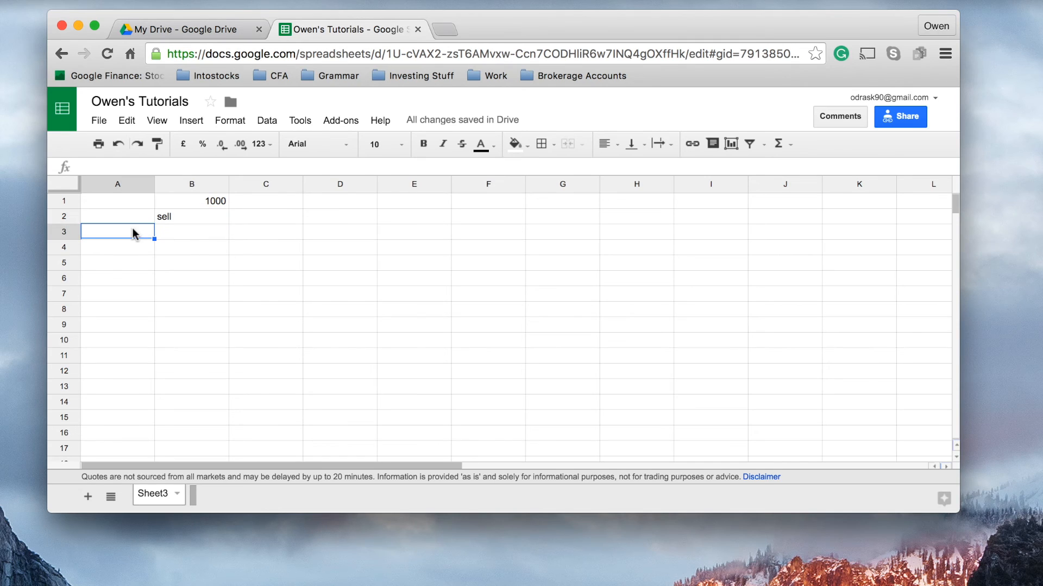
pyautogui.moveTo(215, 209)
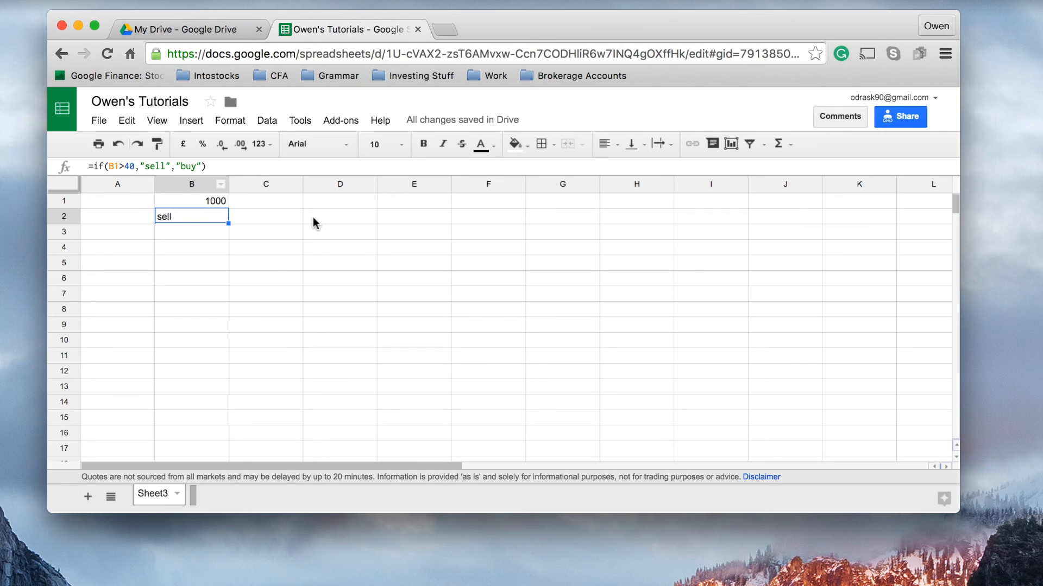
pyautogui.moveTo(270, 237)
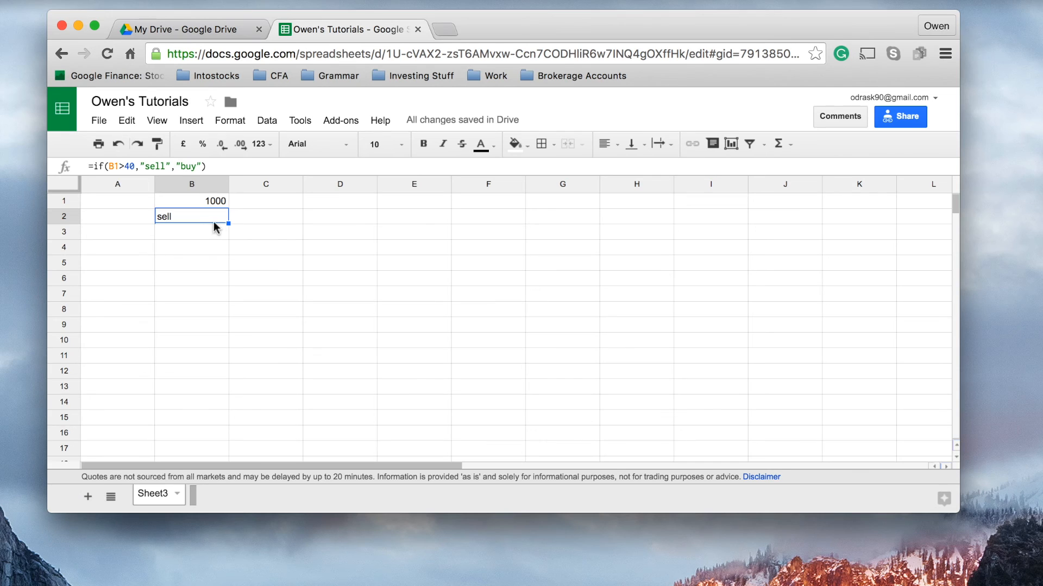
# - Enter 40.10 in B1 and check that B2 returns sell
pyautogui.click(192, 201)
pyautogui.write('39')
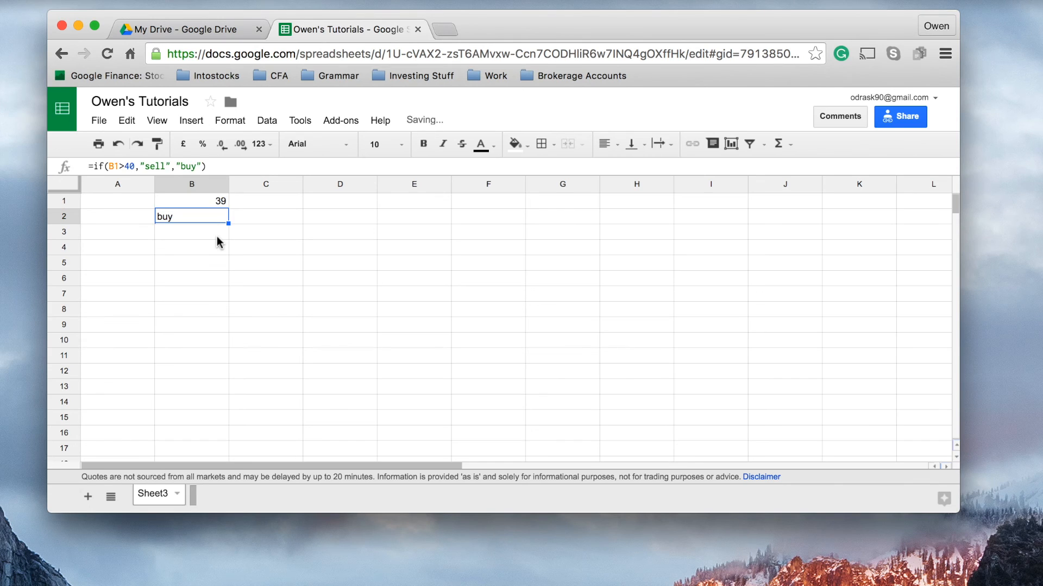
pyautogui.write('40.10')
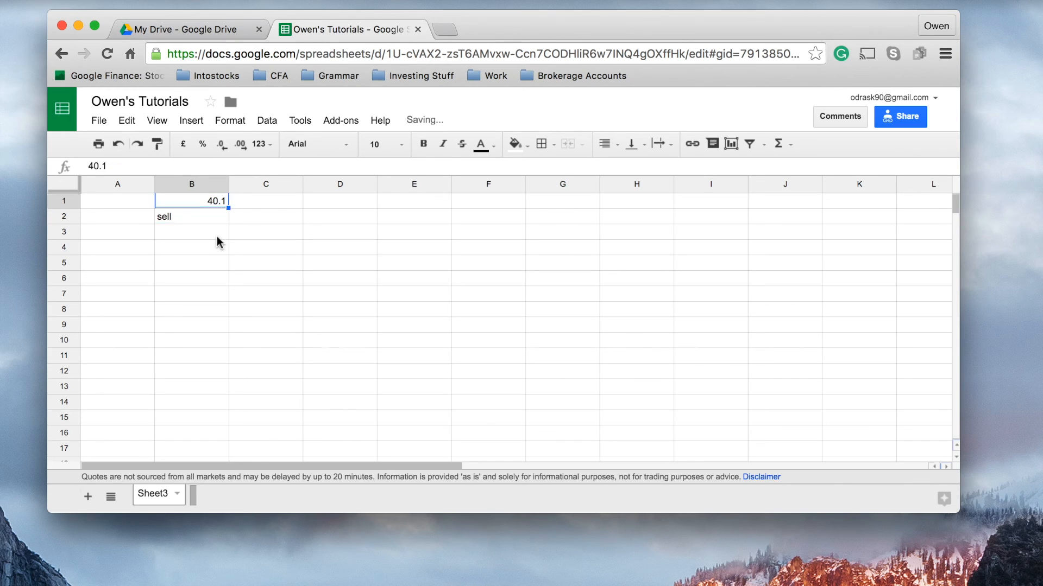
pyautogui.click(192, 216)
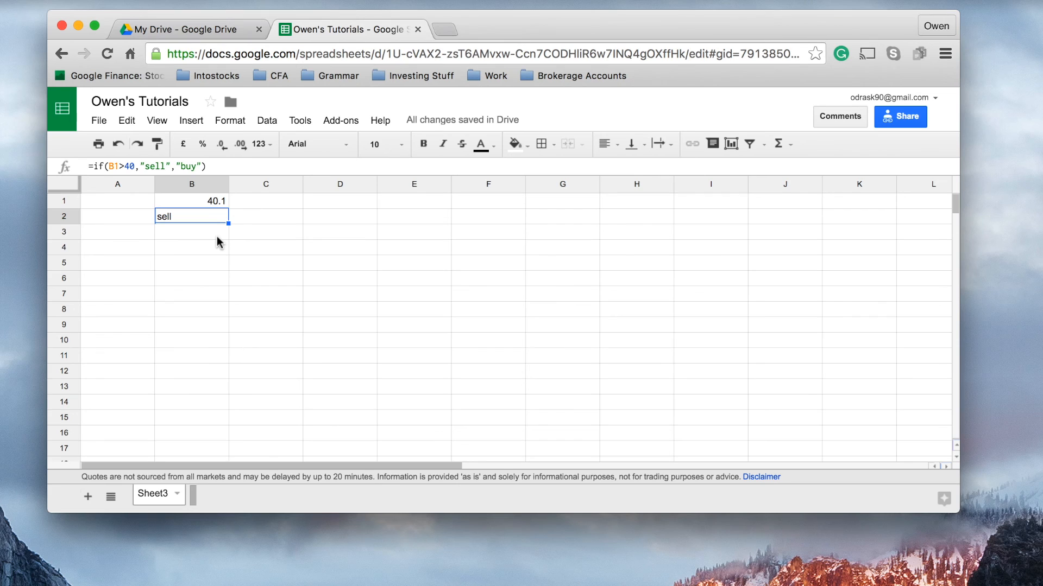
pyautogui.moveTo(184, 206)
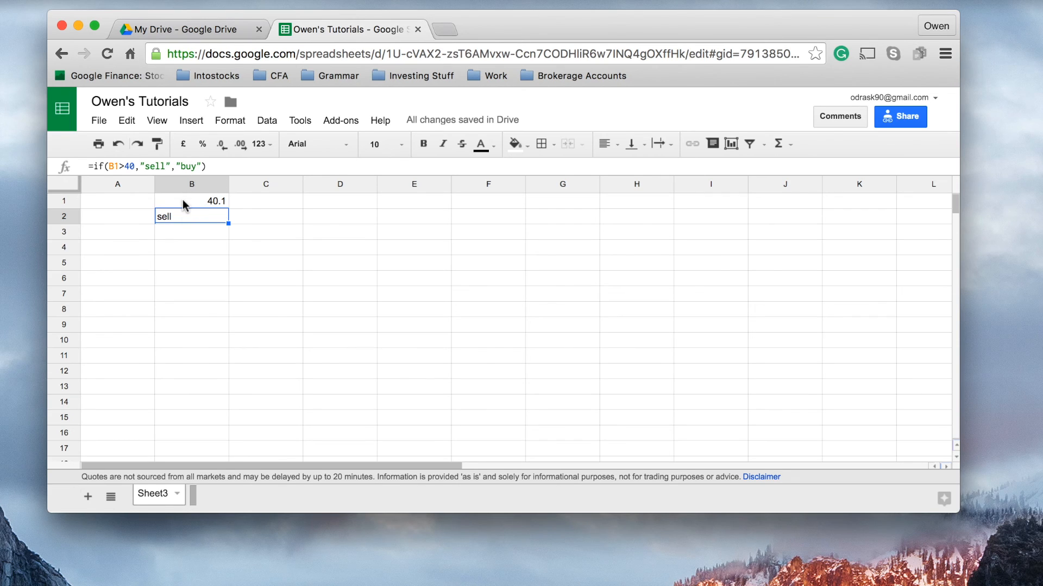
pyautogui.moveTo(194, 208)
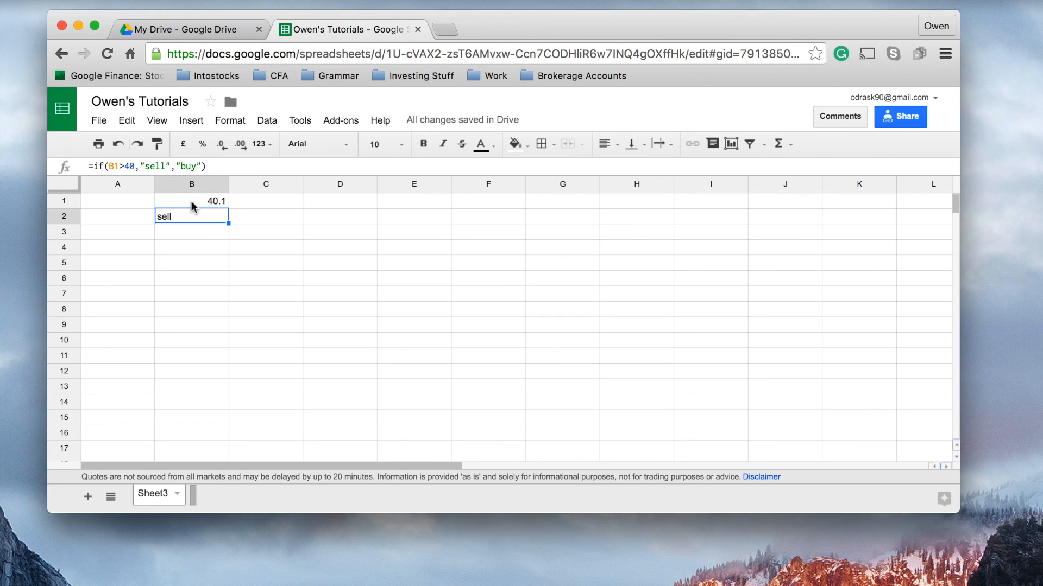
pyautogui.moveTo(204, 224)
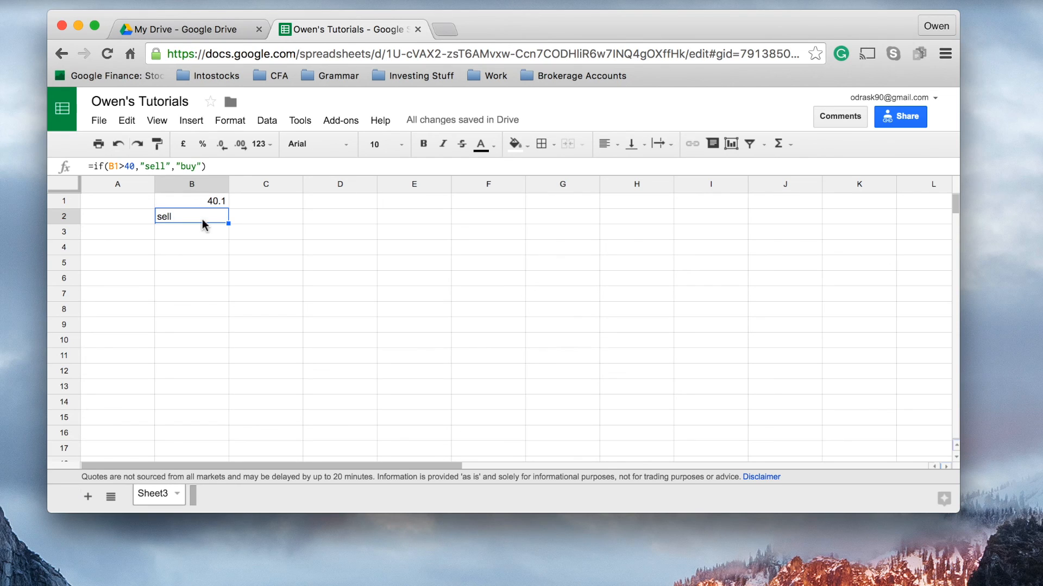
pyautogui.moveTo(210, 228)
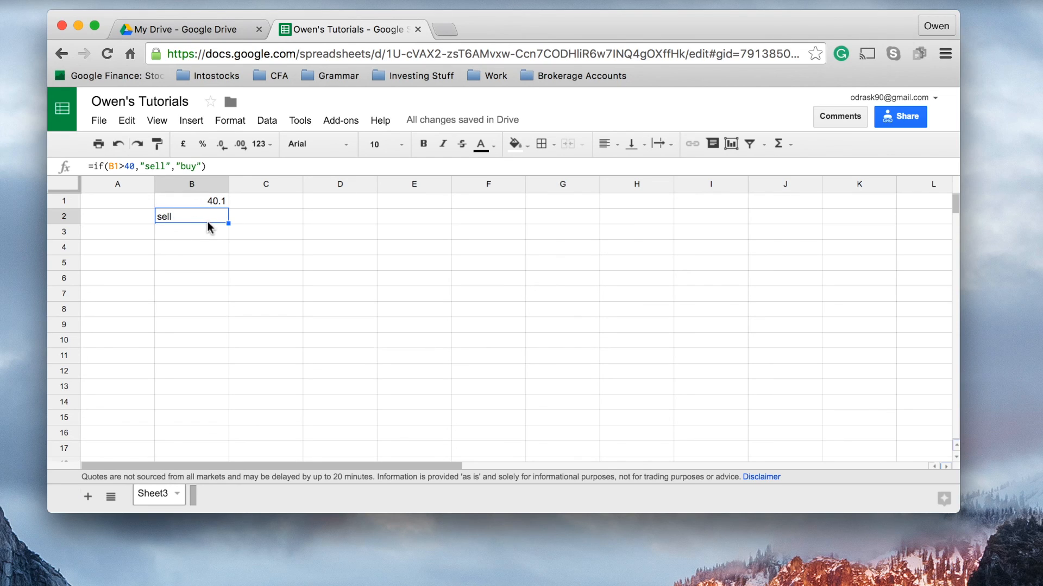
pyautogui.moveTo(298, 238)
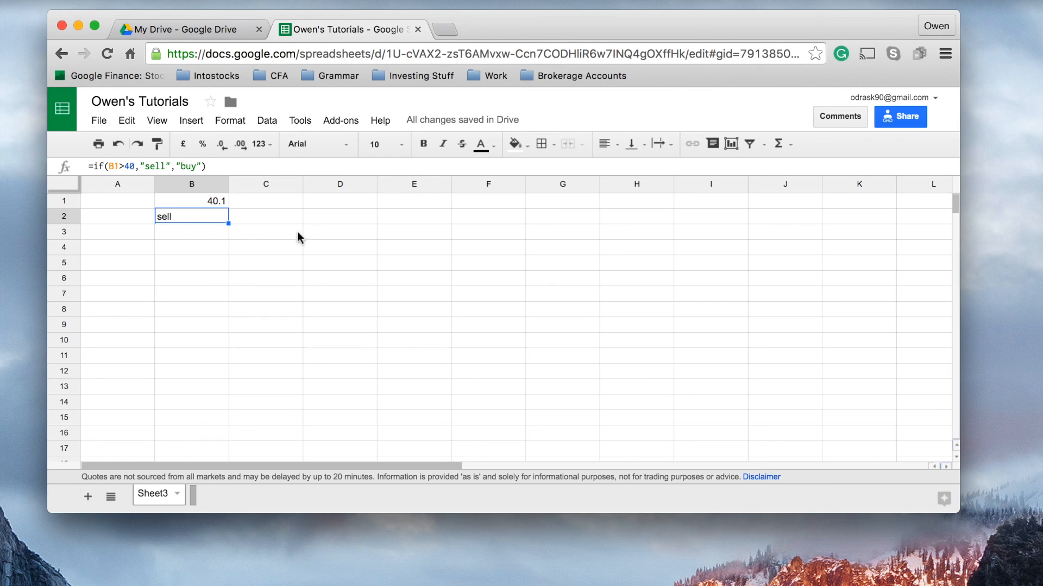
pyautogui.moveTo(235, 234)
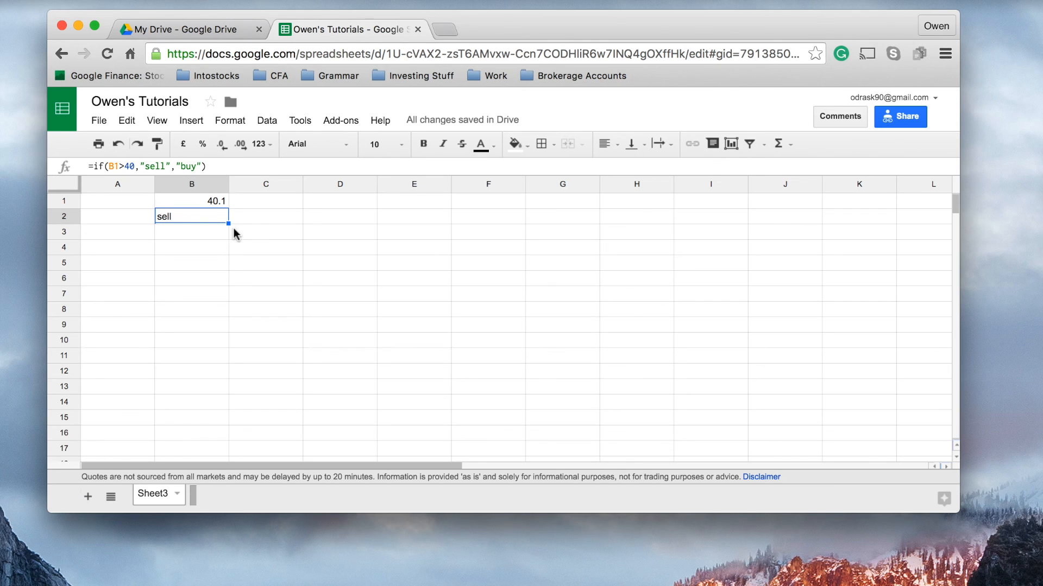
pyautogui.moveTo(234, 225)
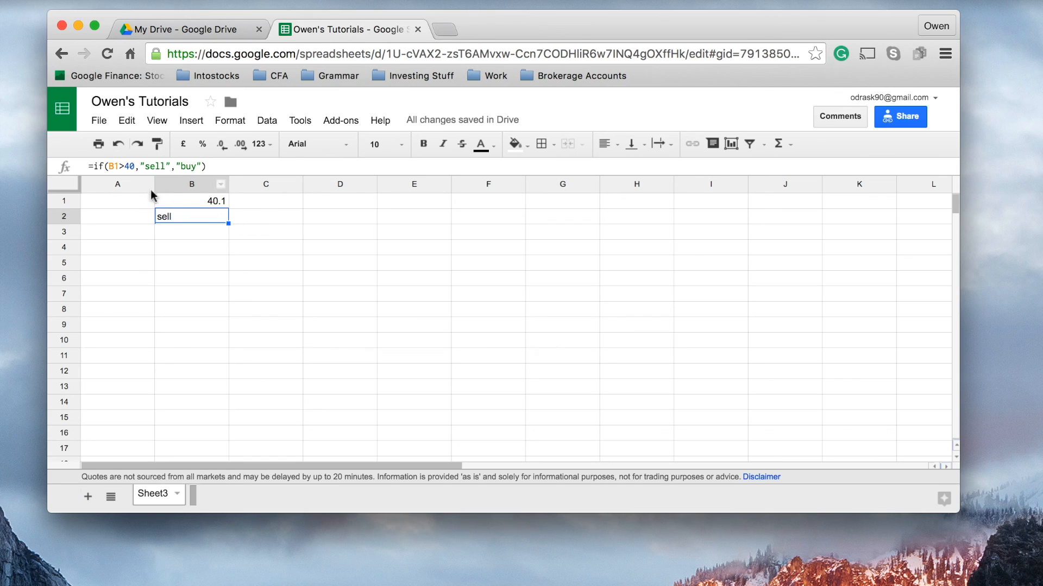
# - Set the share price in B1 to 38 and check its value
pyautogui.doubleClick(191, 216)
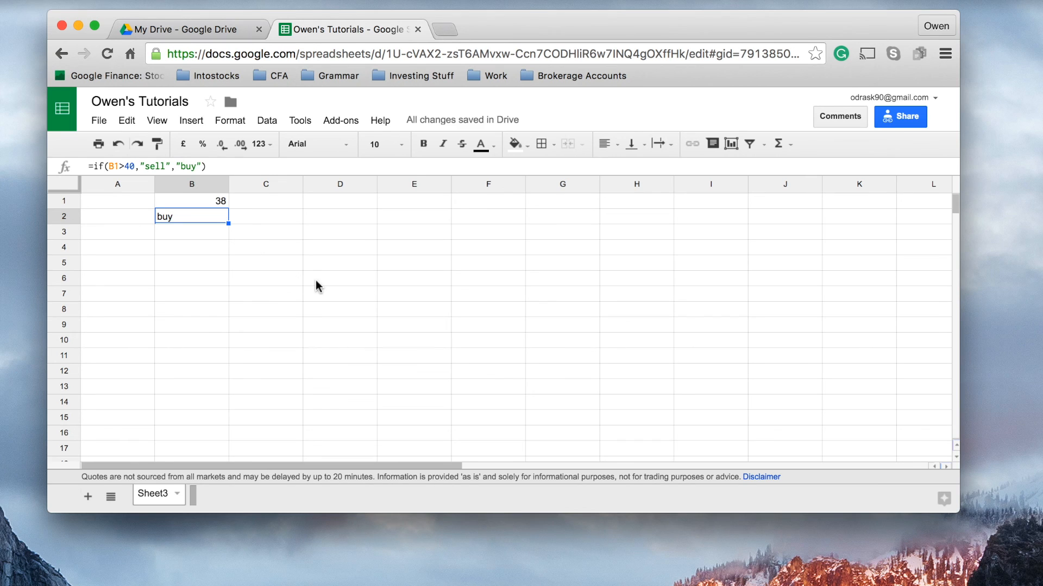
pyautogui.moveTo(247, 218)
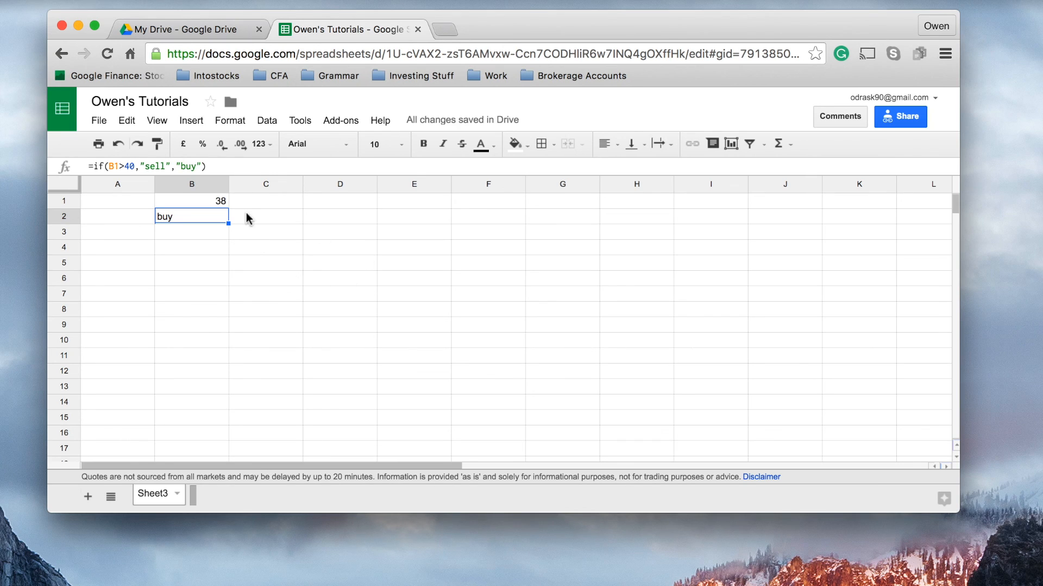
pyautogui.click(192, 201)
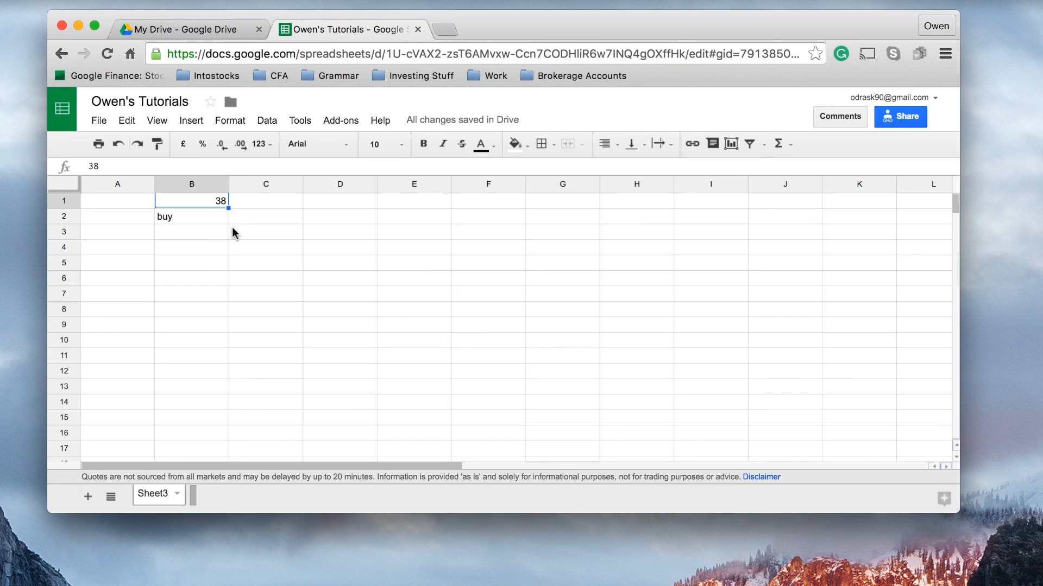
pyautogui.moveTo(246, 235)
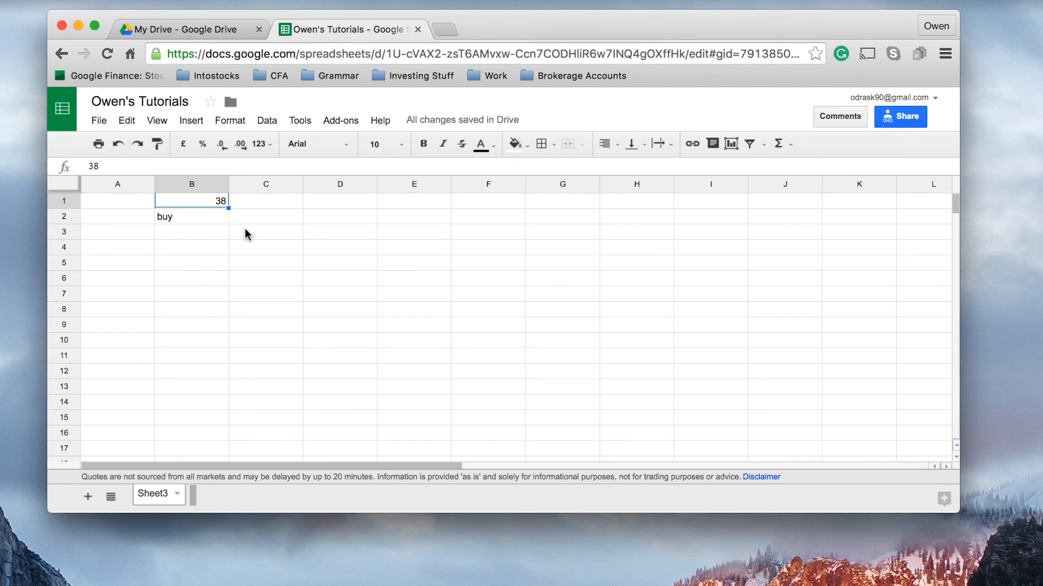
pyautogui.moveTo(215, 231)
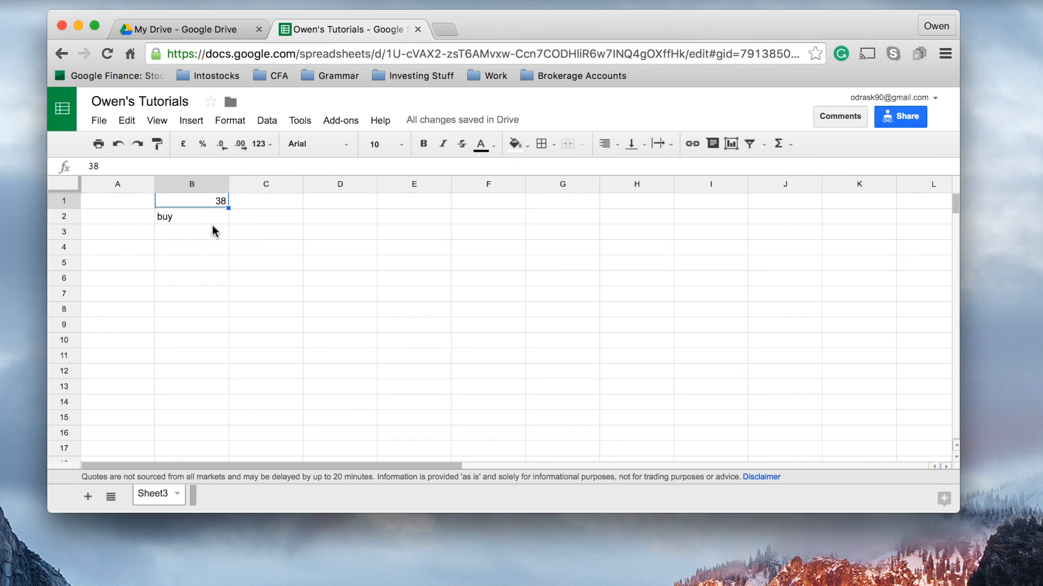
pyautogui.moveTo(450, 285)
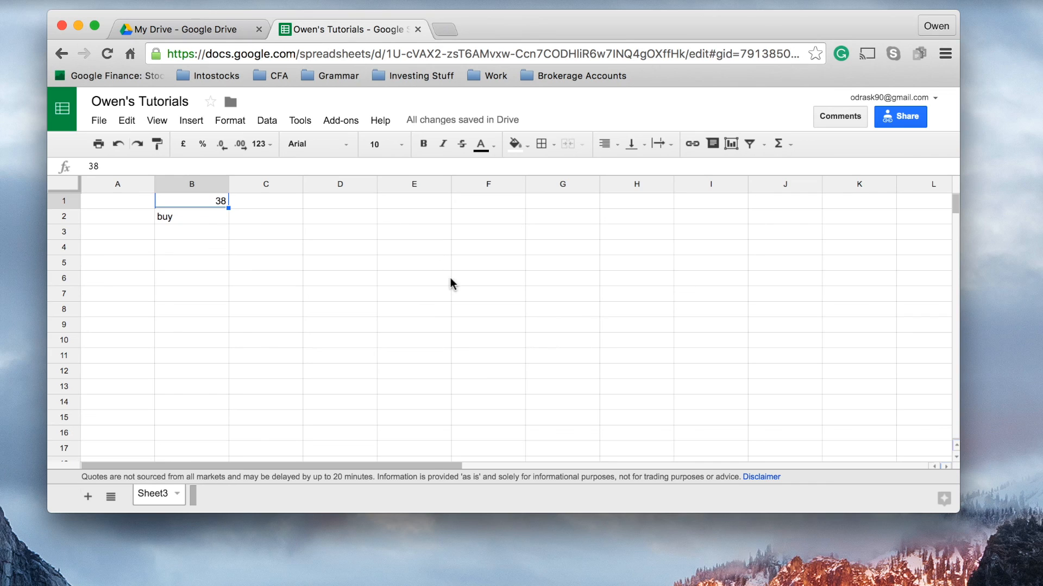